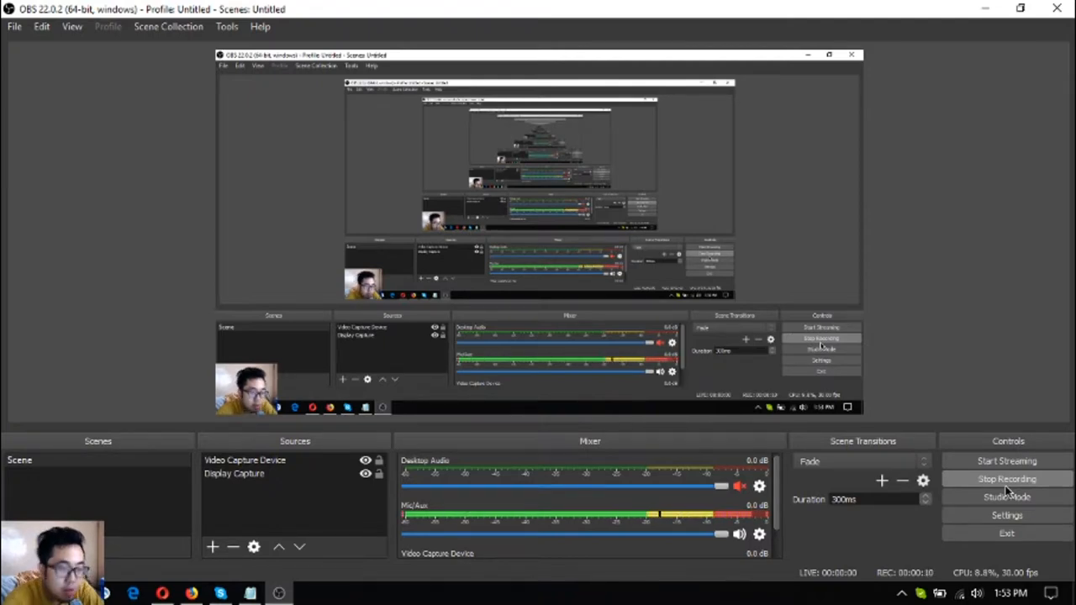
mouse_move(253, 518)
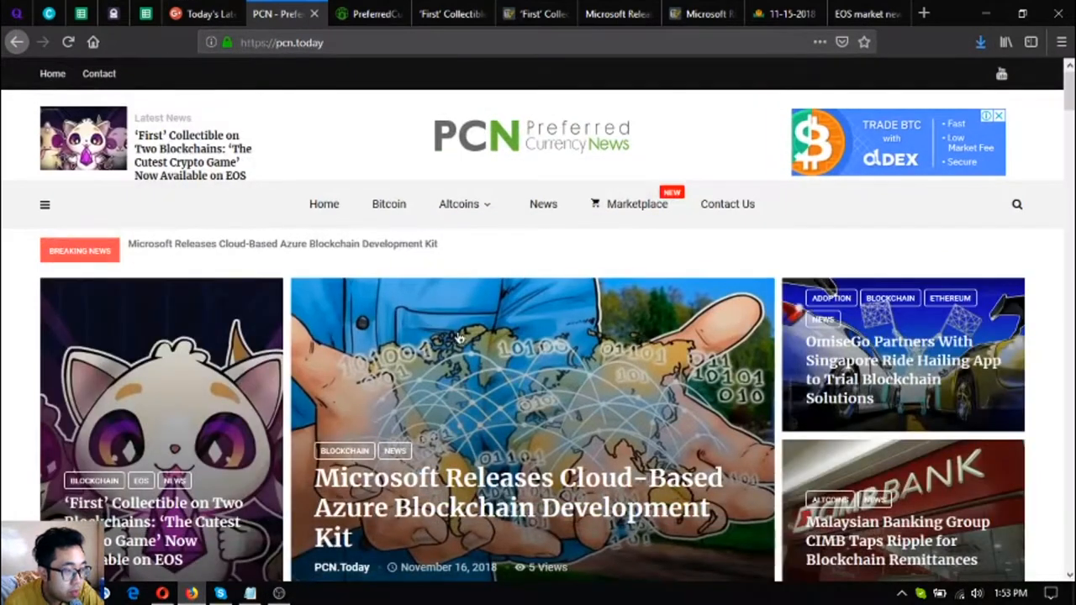
- Scroll the PreferredCurrency.News homepage down to the SUBSCRIBE NOW section with PayPal and Coinbase options
left_click(368, 14)
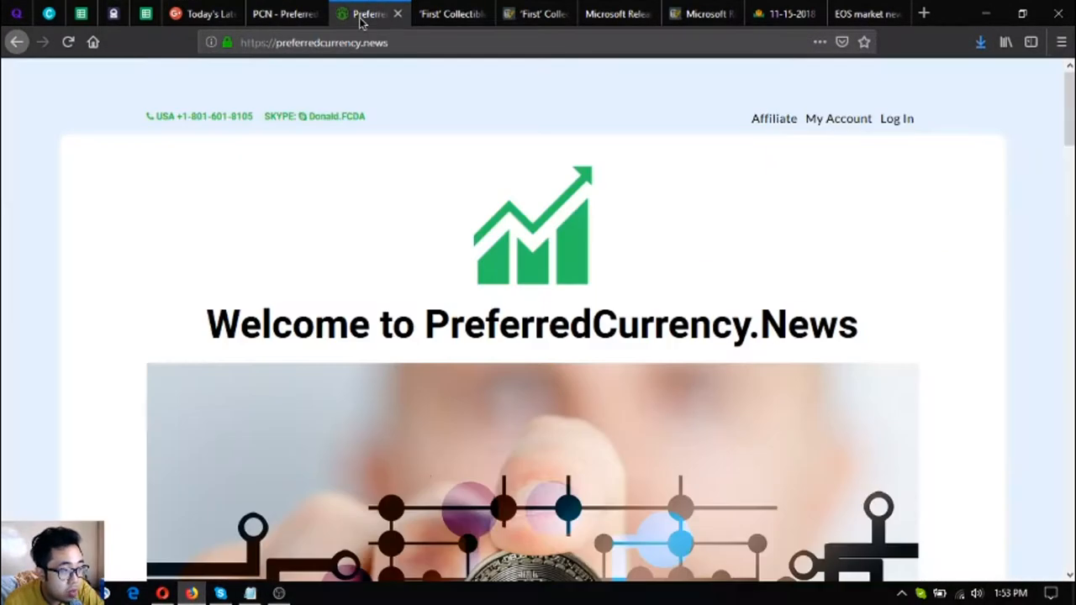
left_click(286, 13)
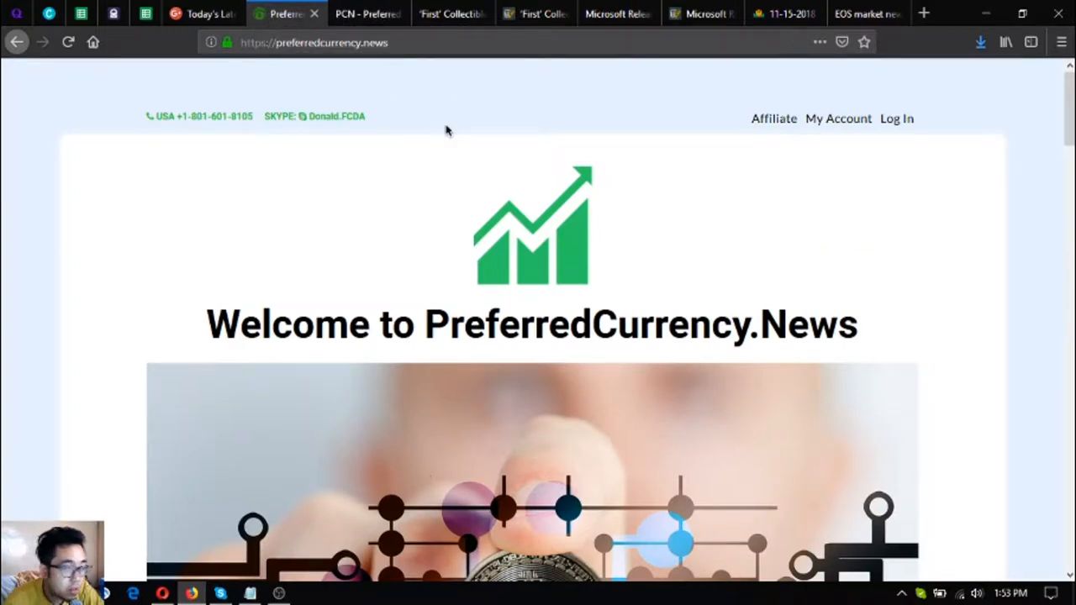
scroll("down", 3)
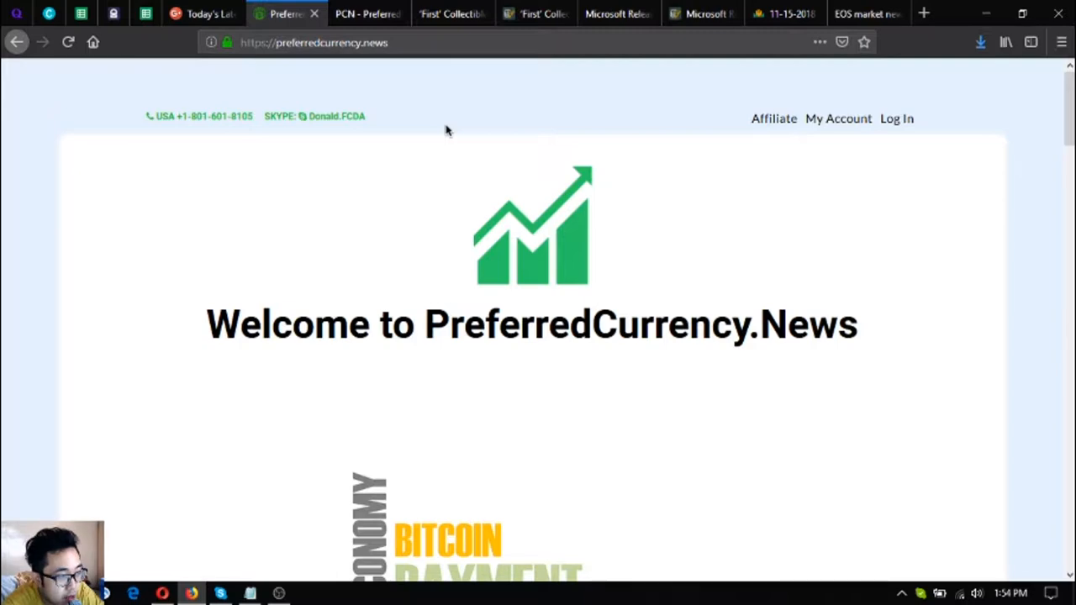
mouse_move(454, 158)
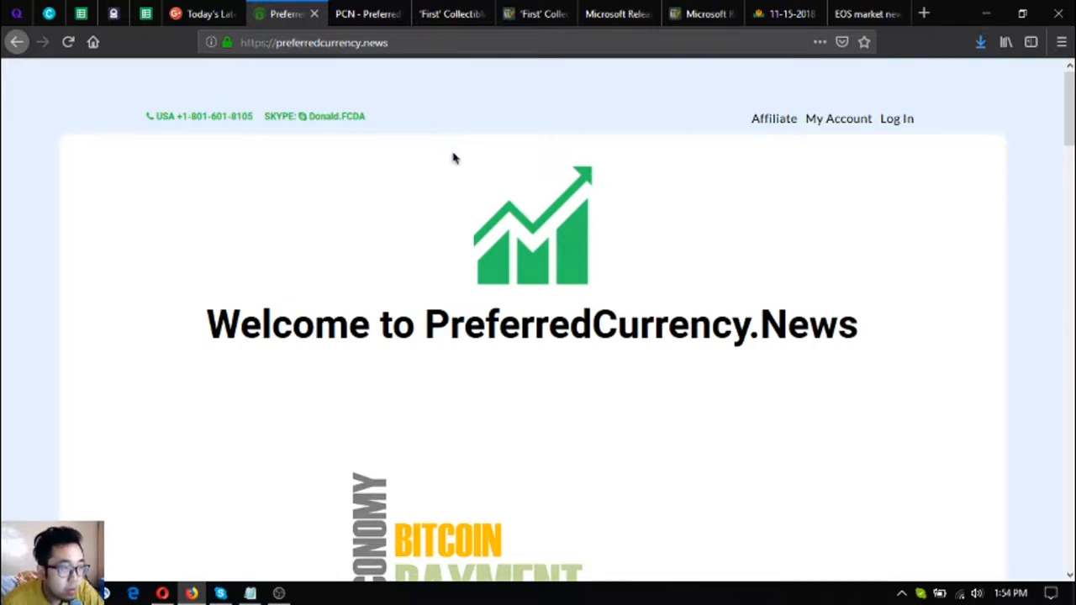
scroll("down", 3)
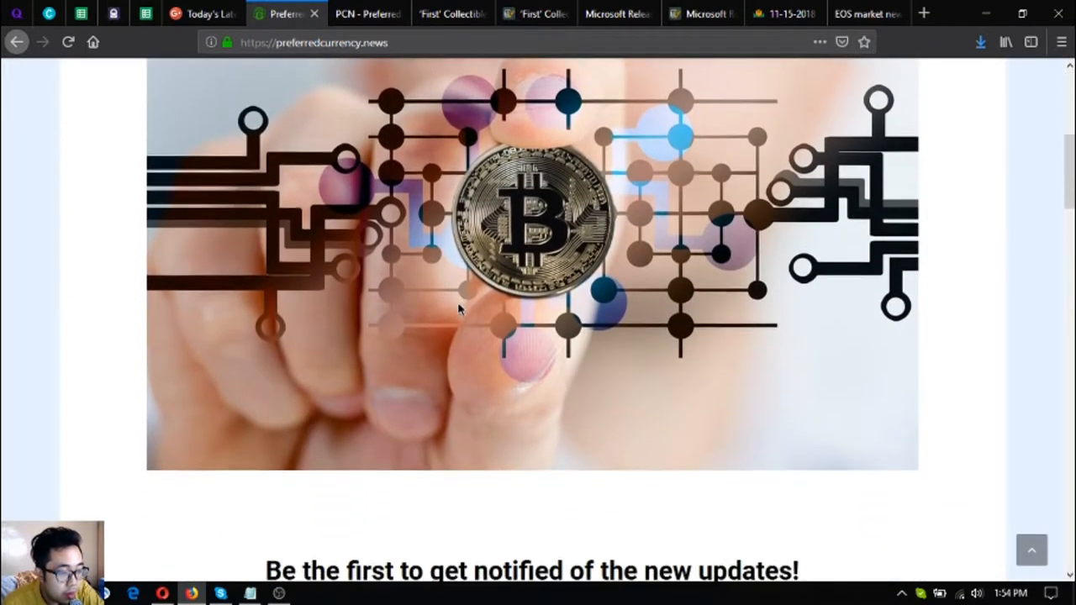
scroll("down", 3)
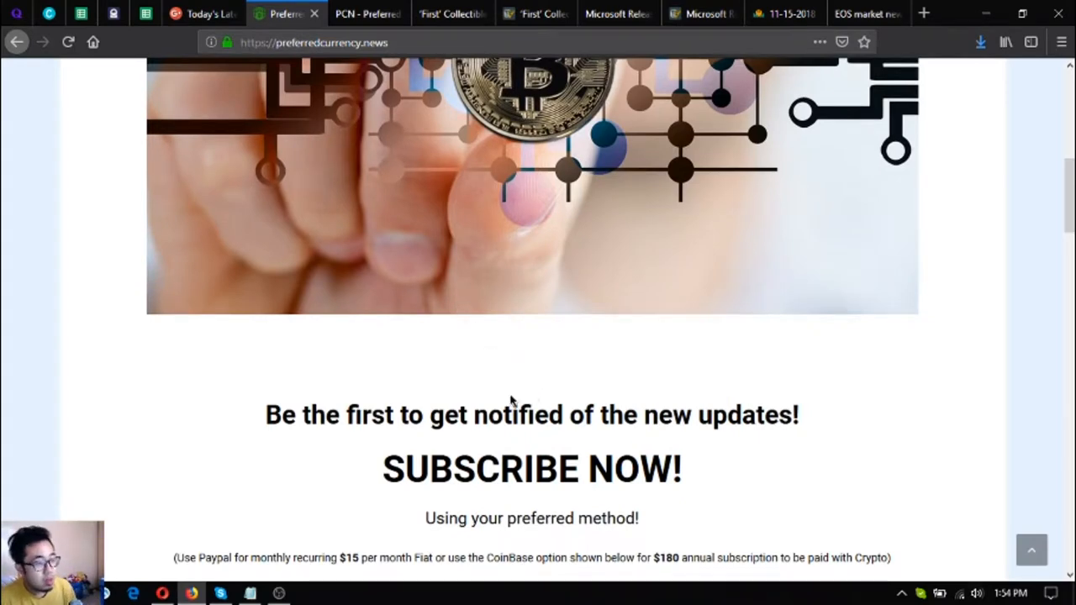
scroll("down", 3)
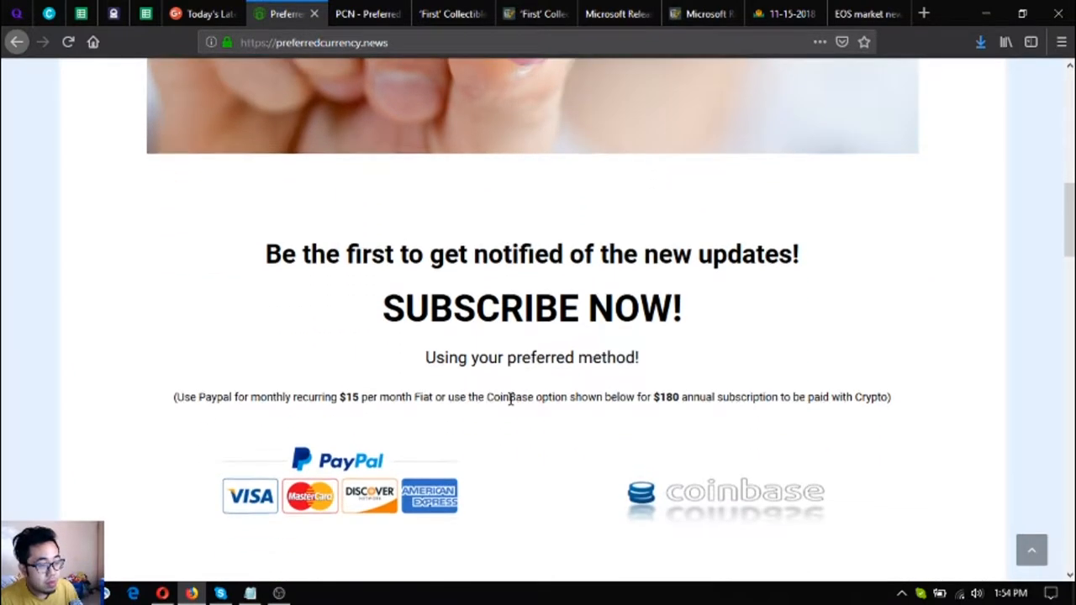
scroll("down", 3)
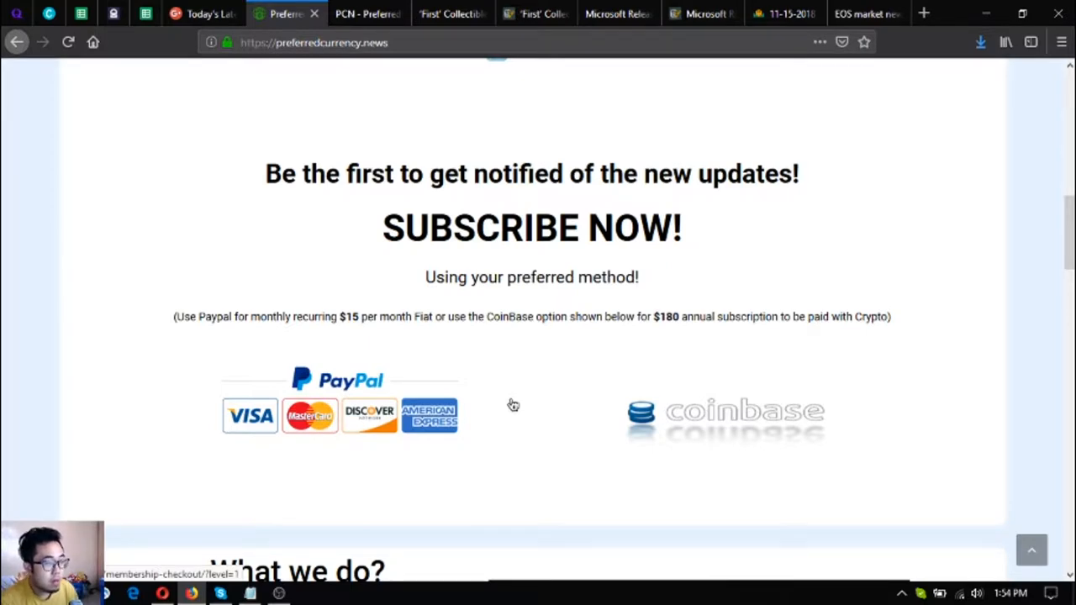
mouse_move(783, 13)
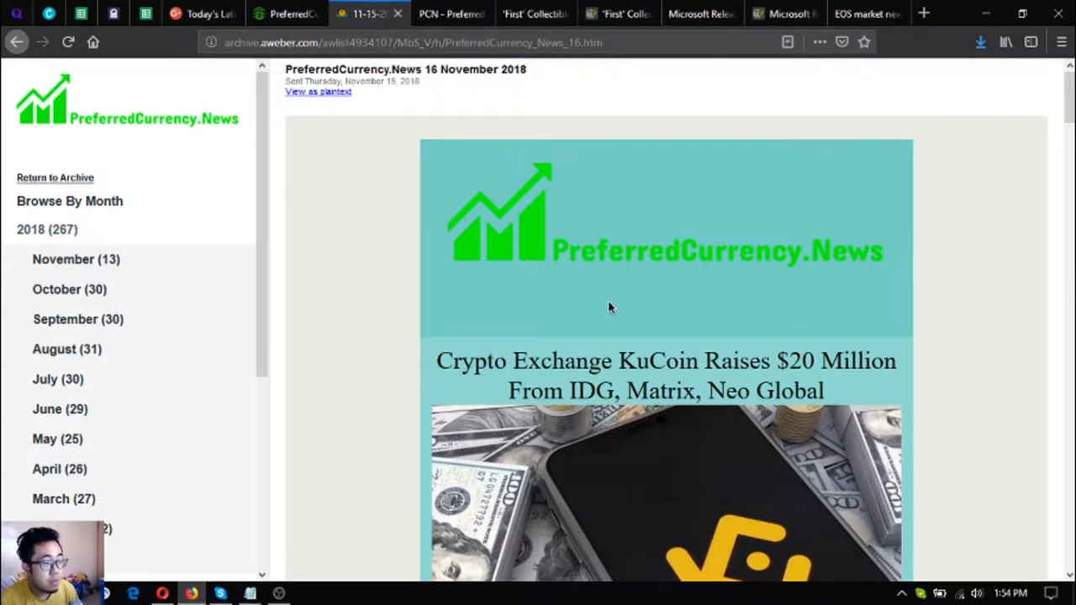
- Read the 16 November 2018 newsletter down to Donald's Research List and its Open Spreadsheet button
scroll("down", 3)
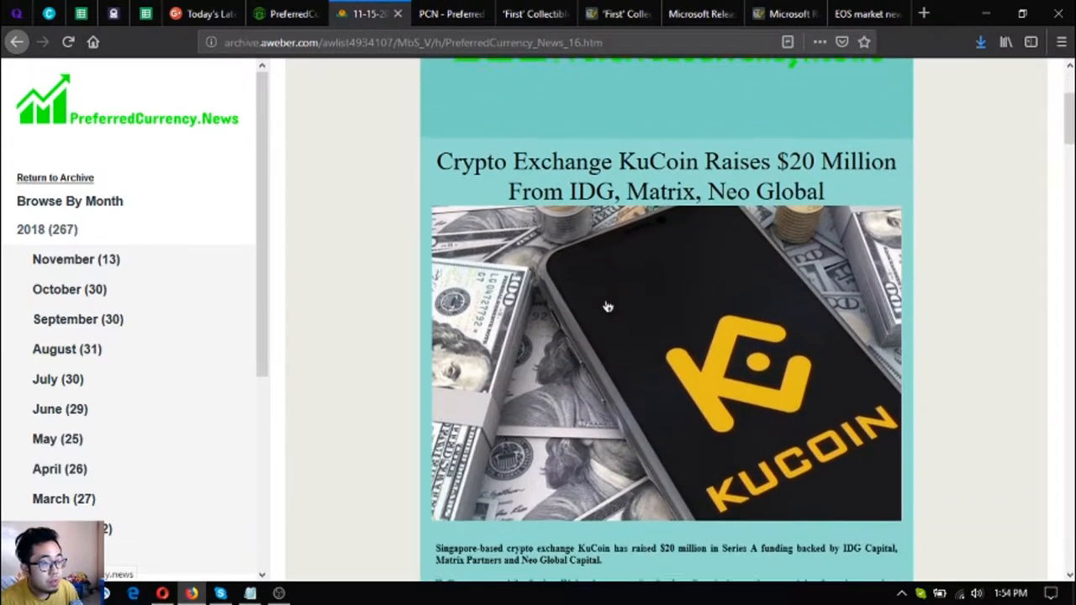
scroll("down", 3)
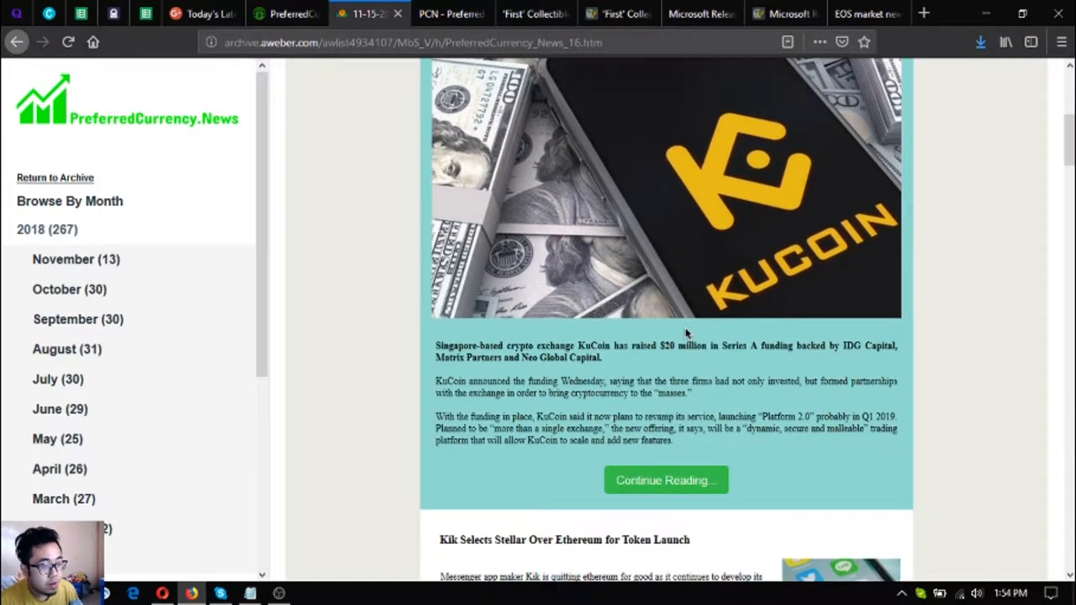
scroll("down", 3)
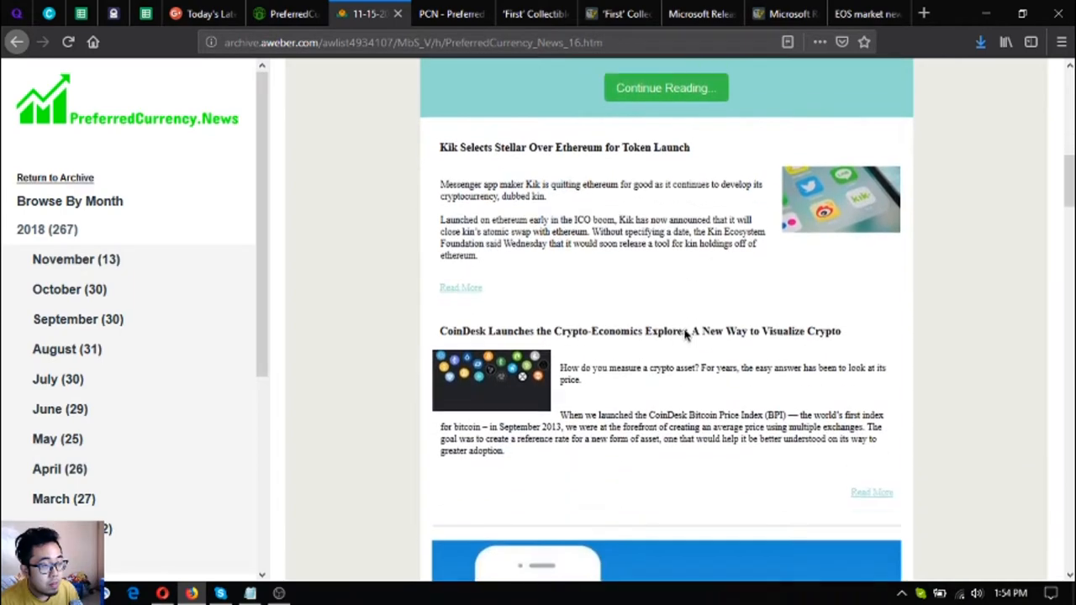
scroll("down", 3)
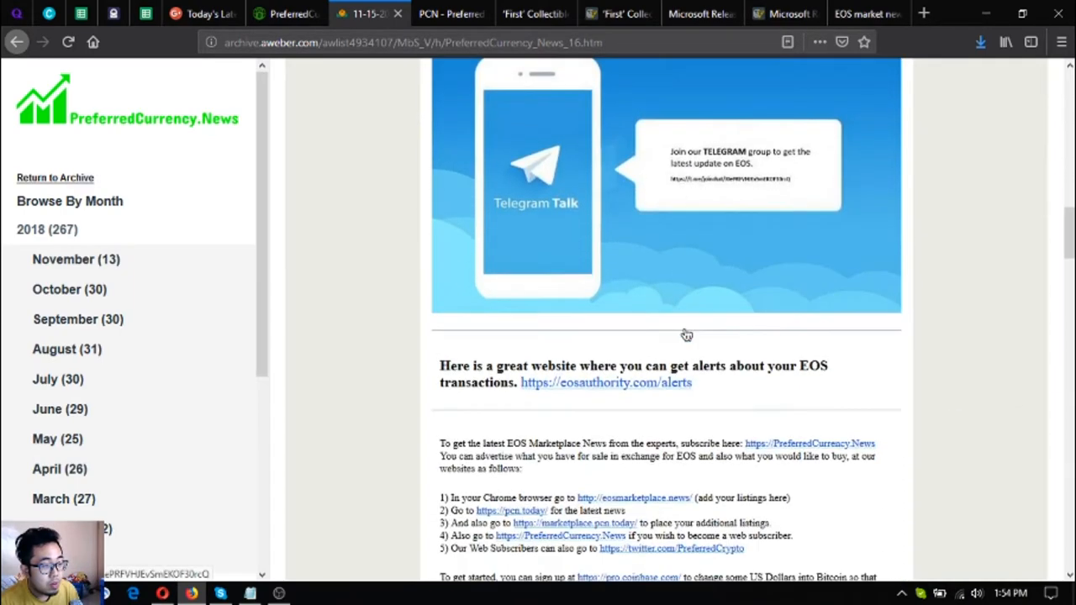
scroll("down", 3)
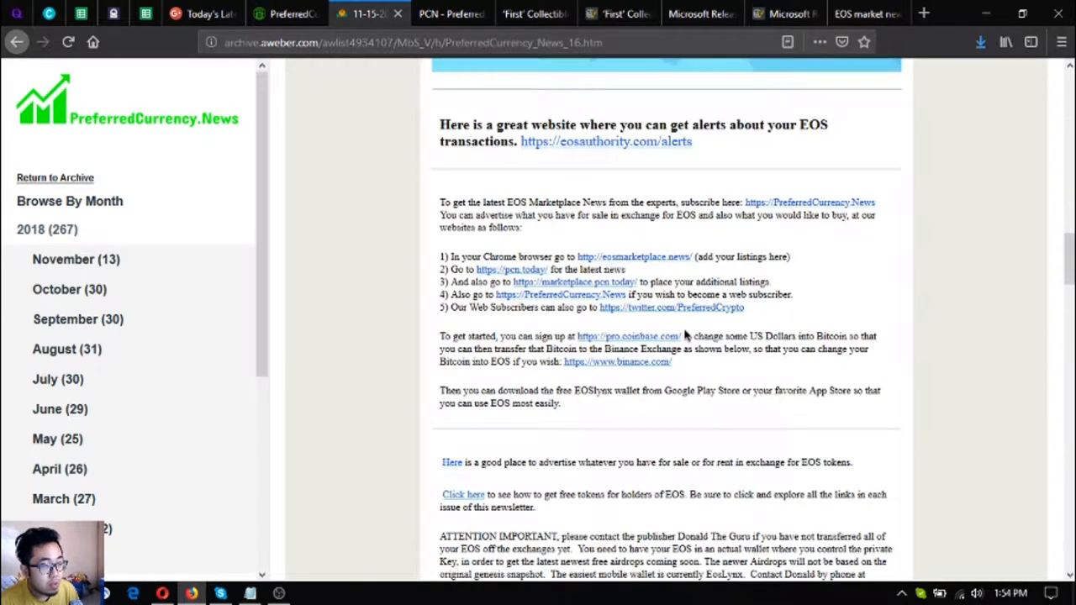
scroll("down", 3)
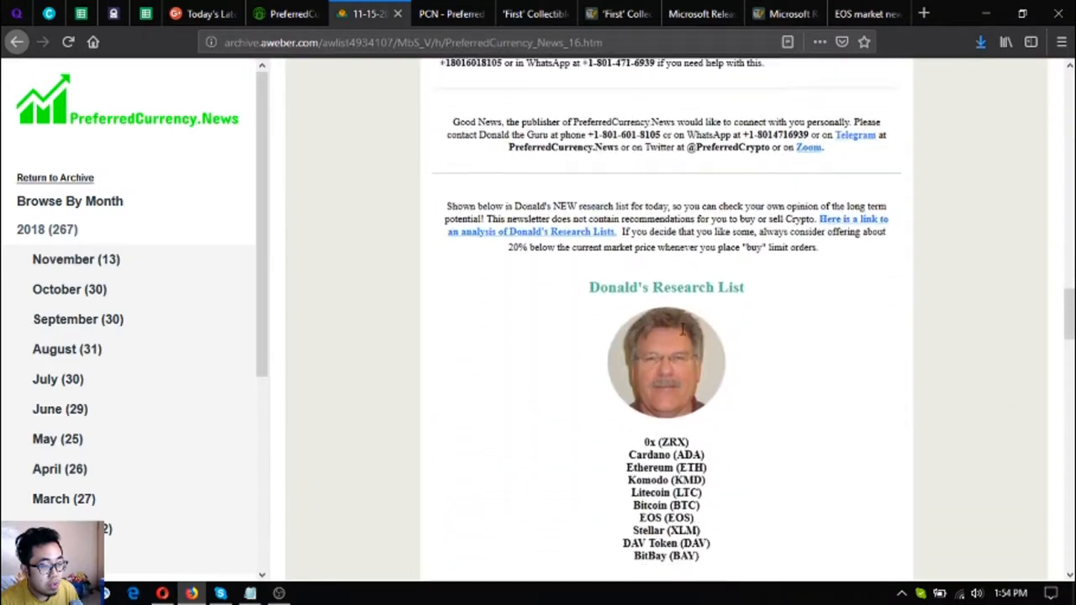
scroll("down", 3)
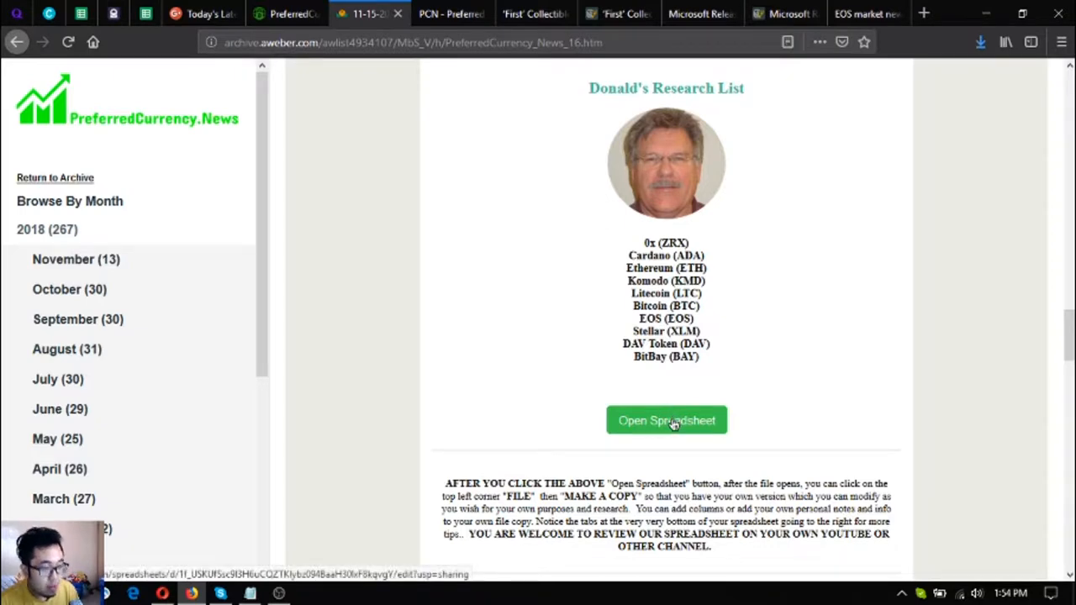
- View the 16 November 2018 coin research spreadsheet in Google Sheets, then return to the AWeber newsletter
left_click(665, 420)
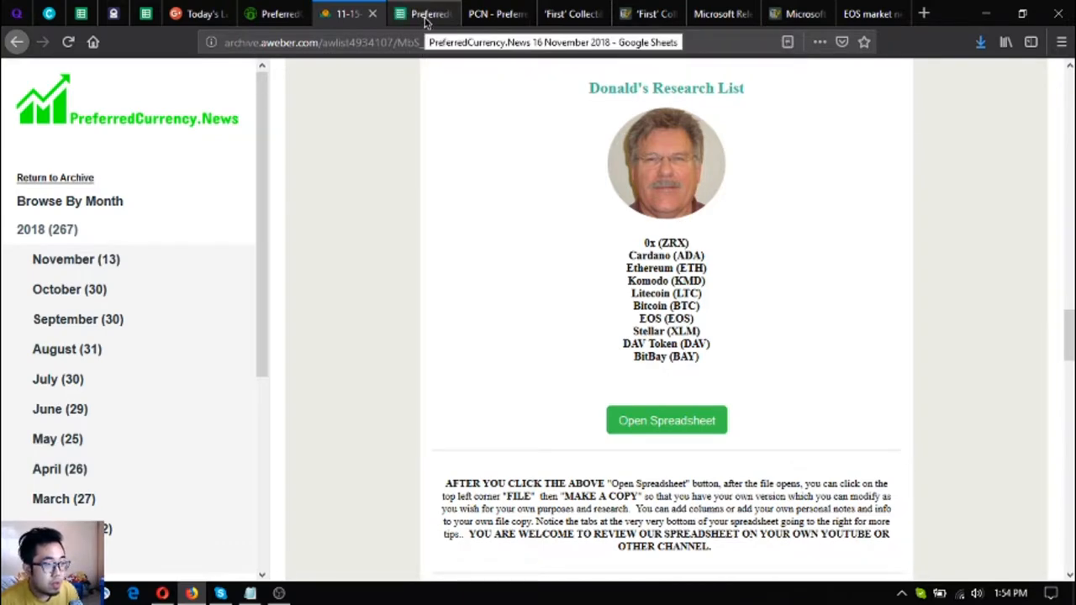
left_click(666, 421)
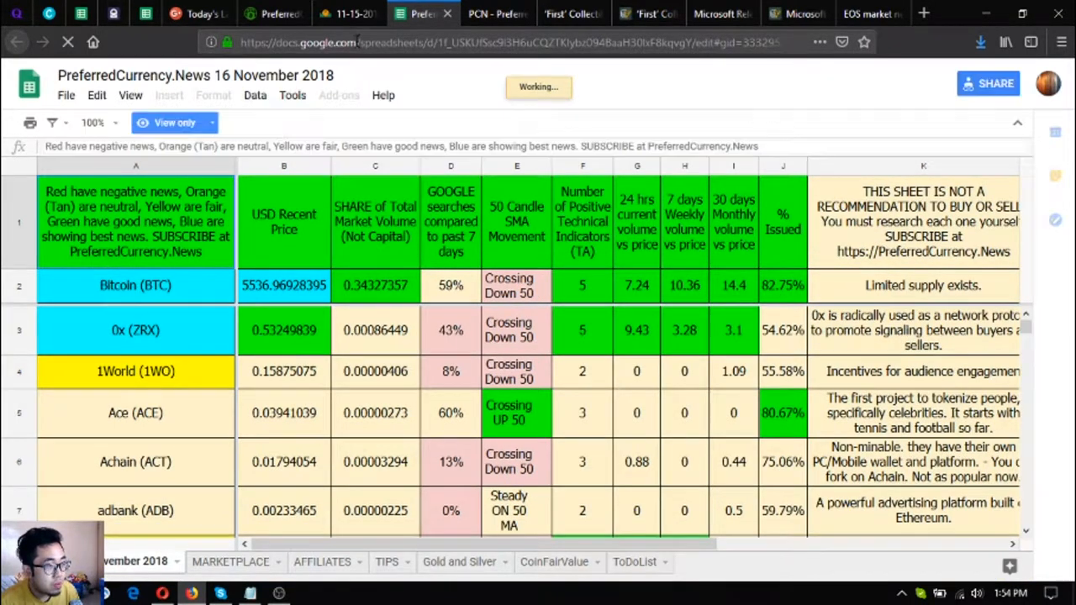
left_click(345, 13)
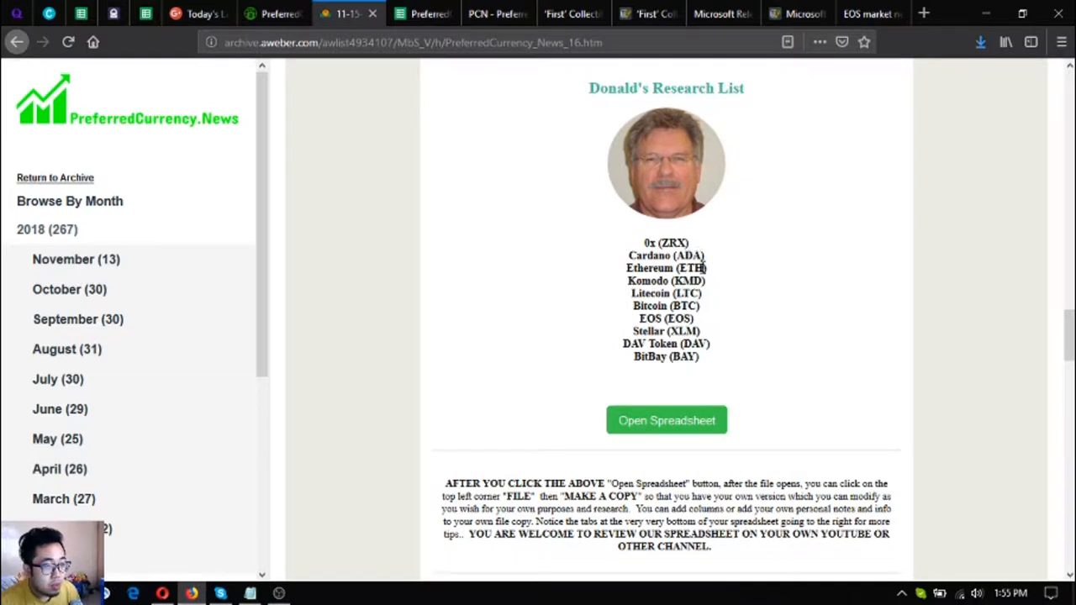
mouse_move(731, 289)
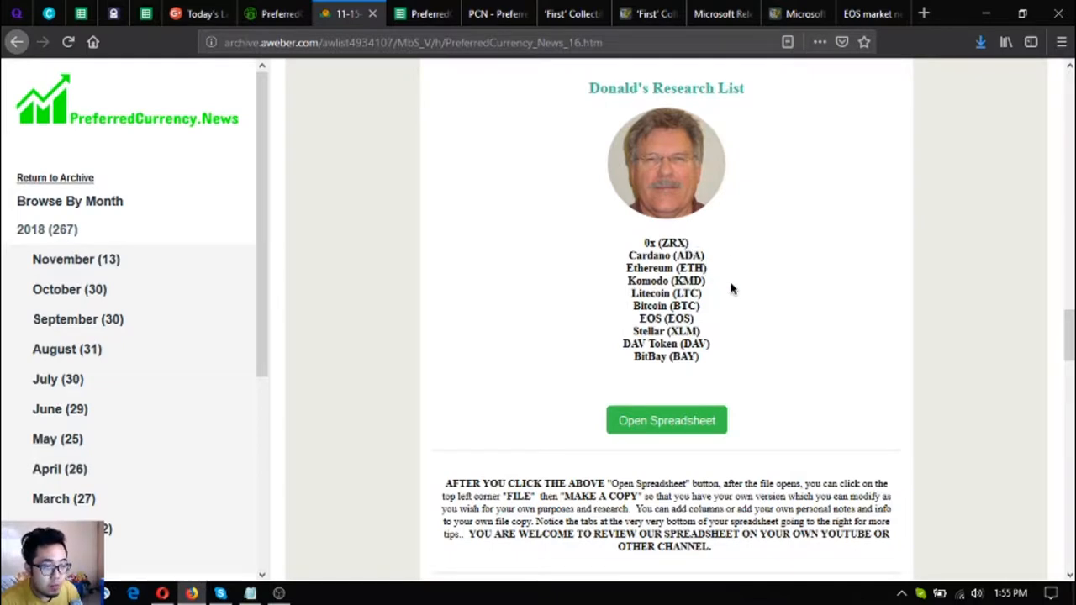
mouse_move(729, 291)
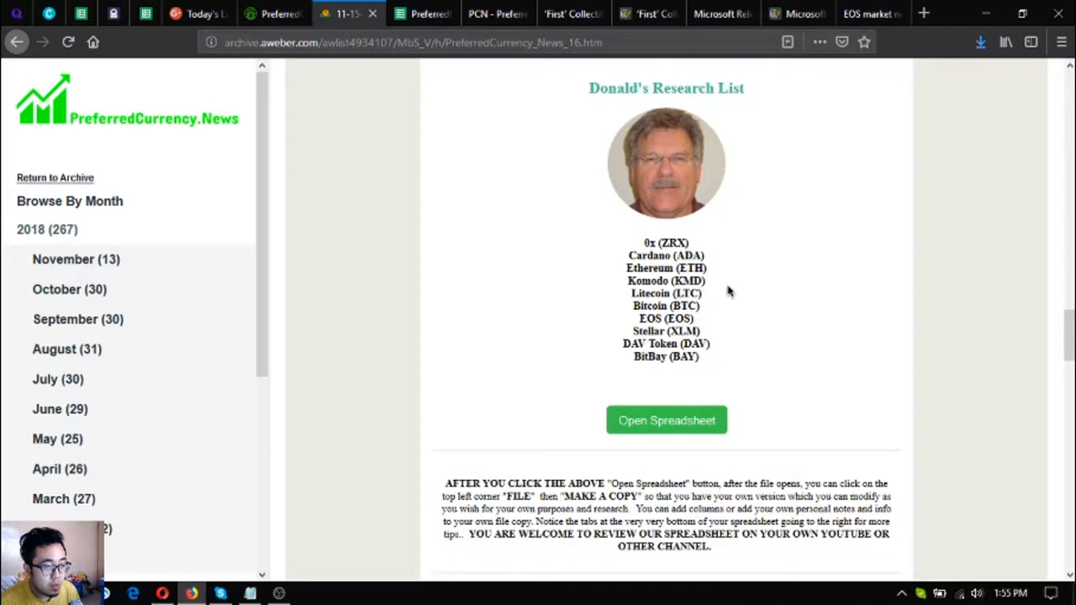
mouse_move(724, 289)
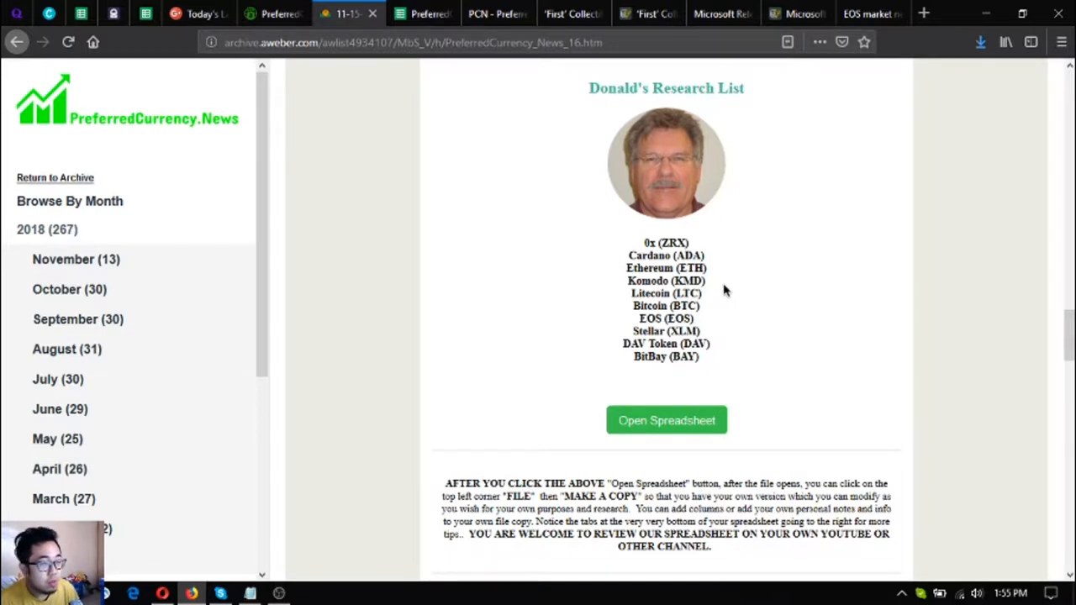
mouse_move(709, 289)
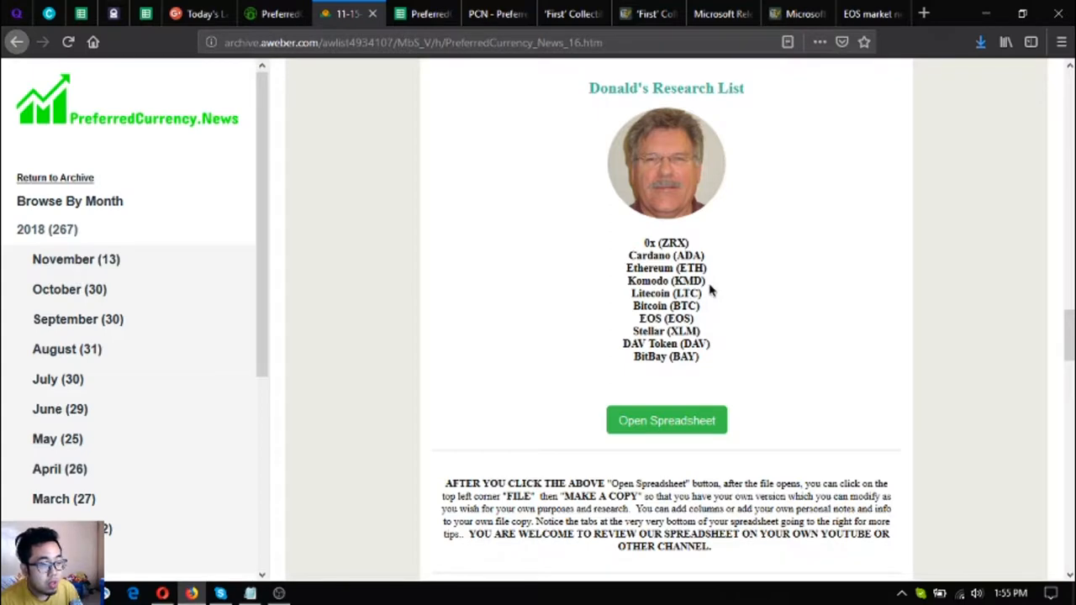
- Read past the volume, technical and Google-search coin lists to the affiliate program and exchange links
scroll("down", 3)
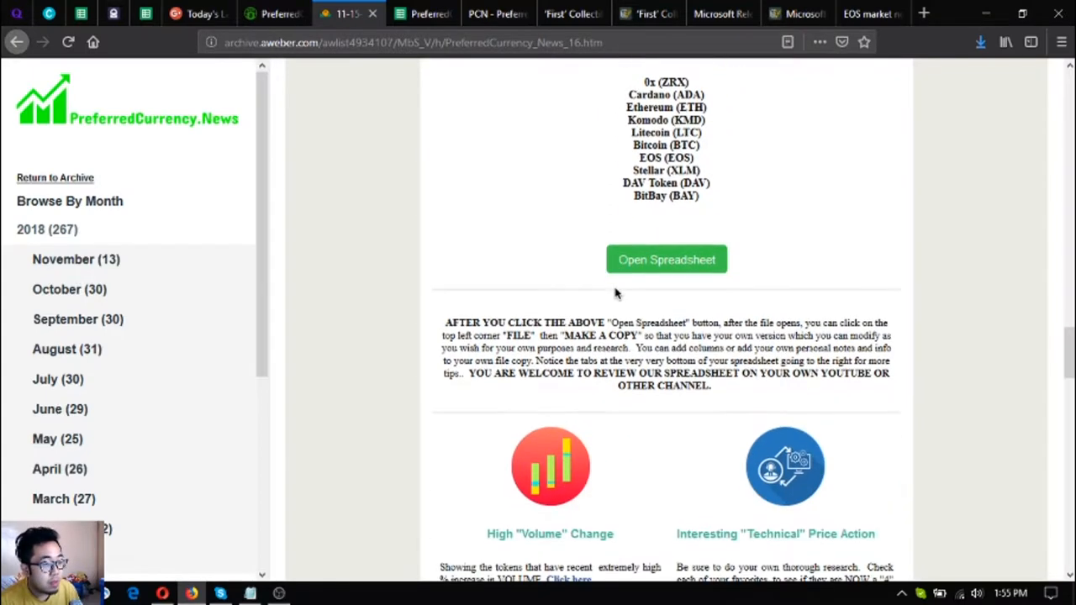
scroll("down", 3)
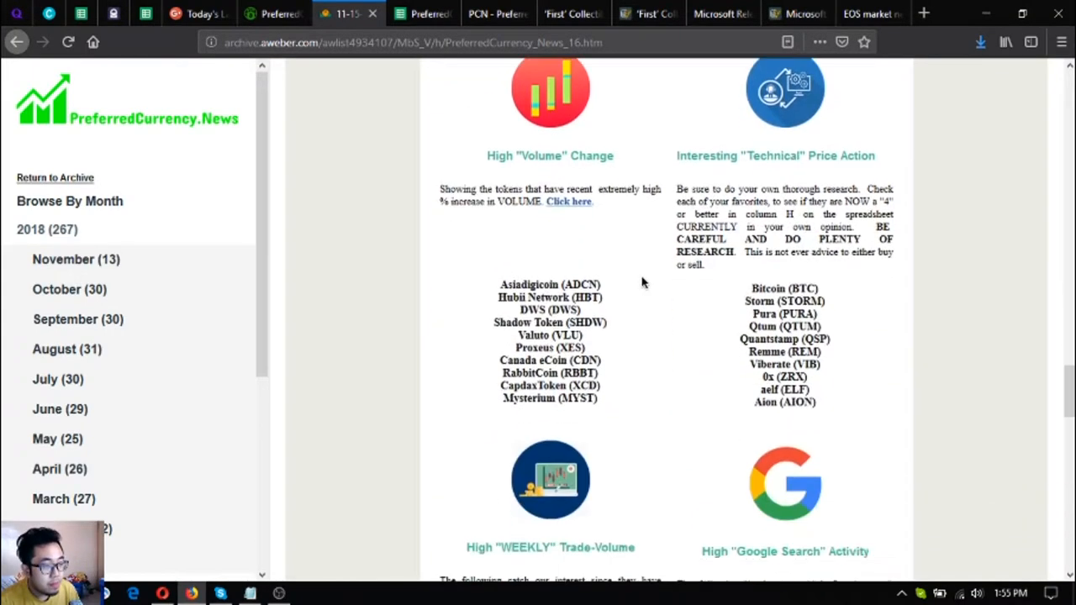
scroll("down", 3)
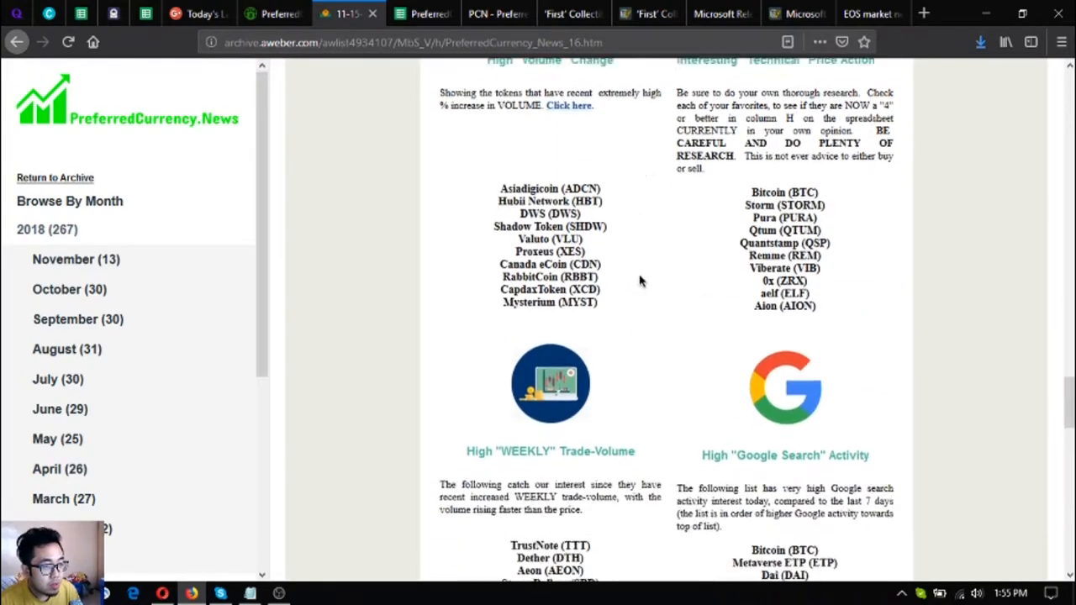
scroll("down", 3)
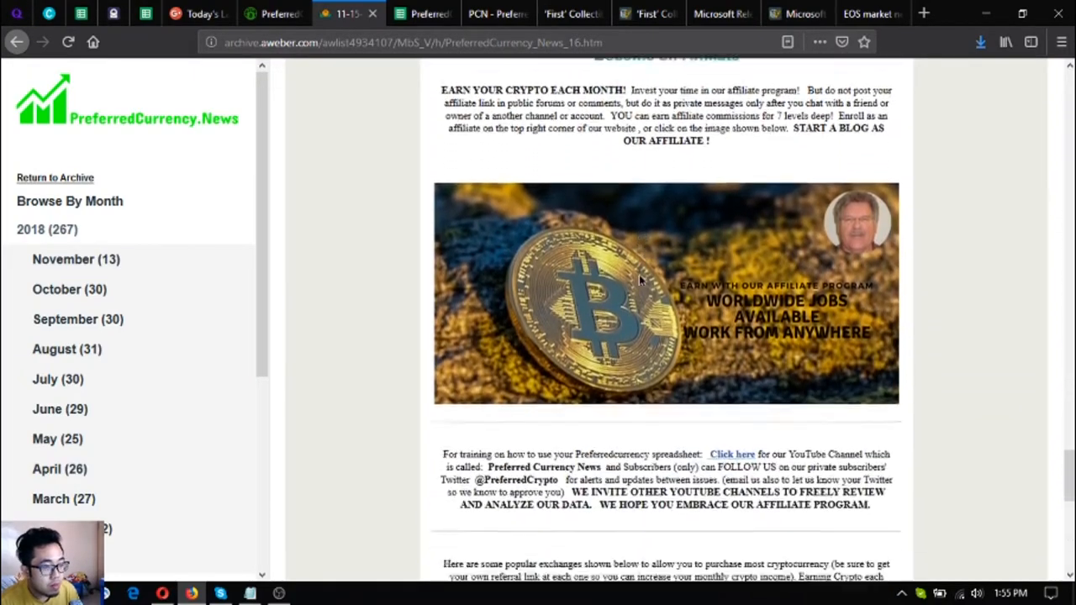
scroll("down", 3)
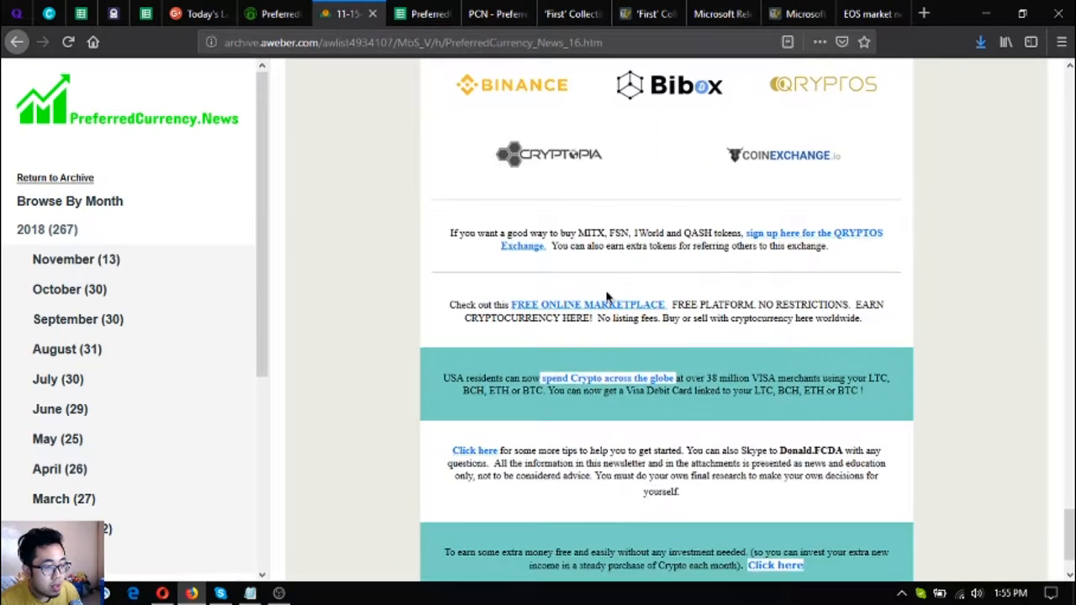
- Open the 'spend Crypto across the globe' link in a new tab showing Coinbase's Shift Card article
right_click(607, 377)
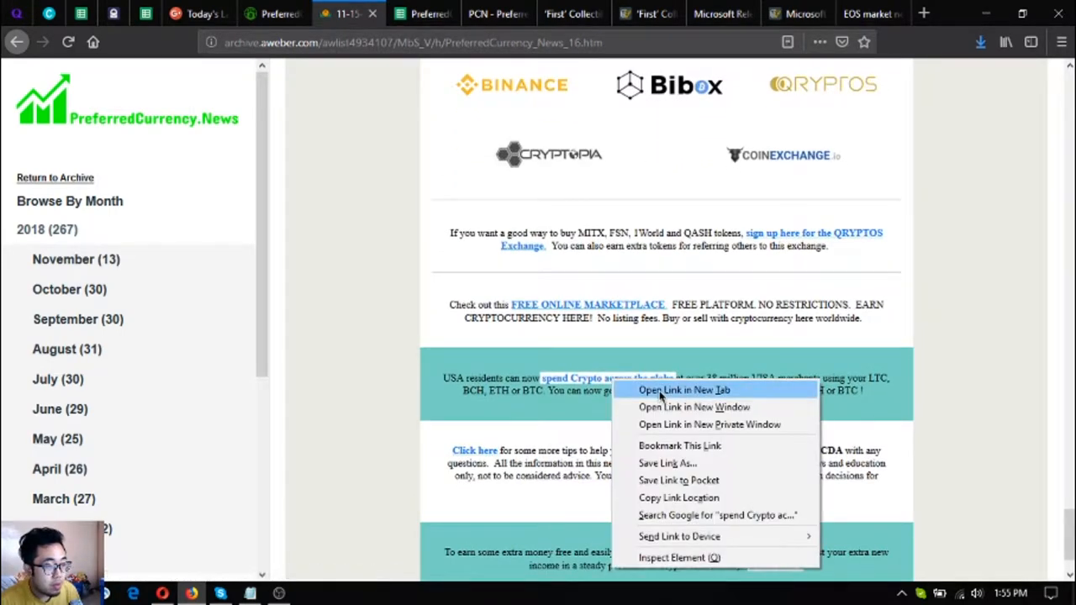
left_click(684, 390)
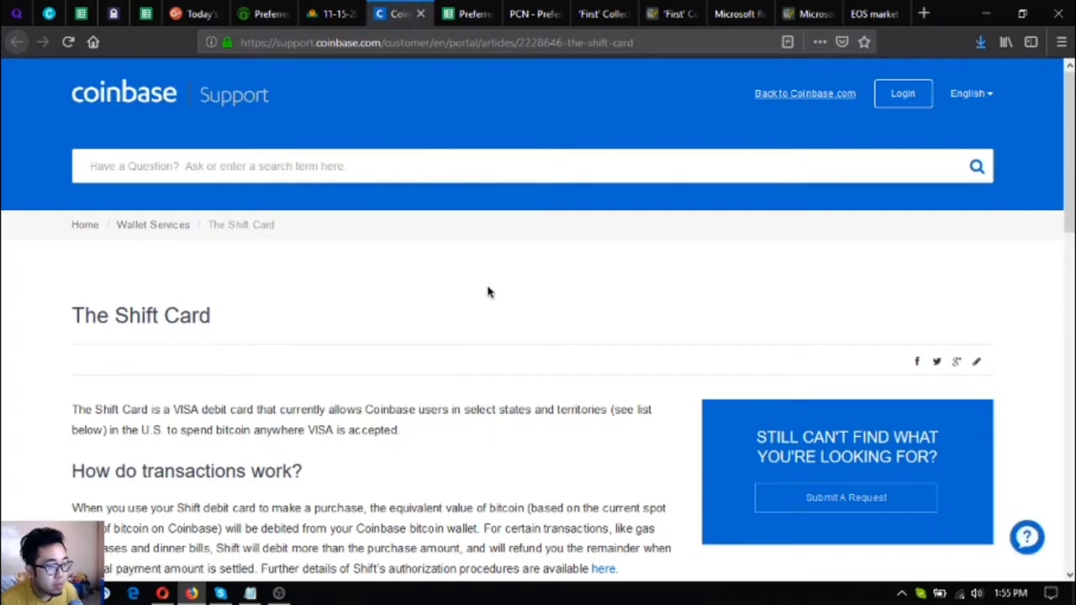
mouse_move(400, 282)
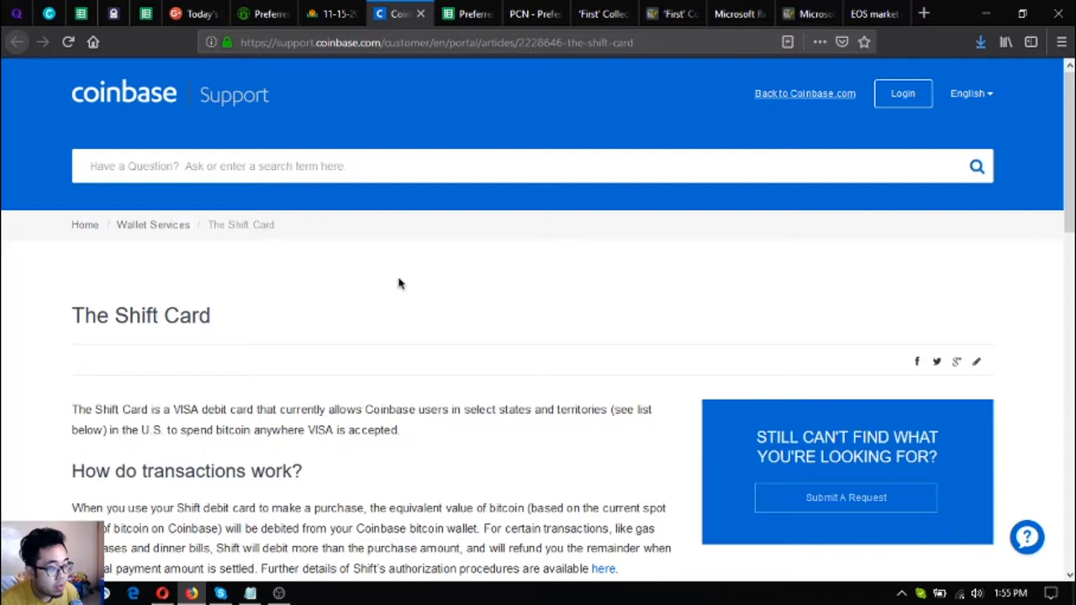
mouse_move(244, 395)
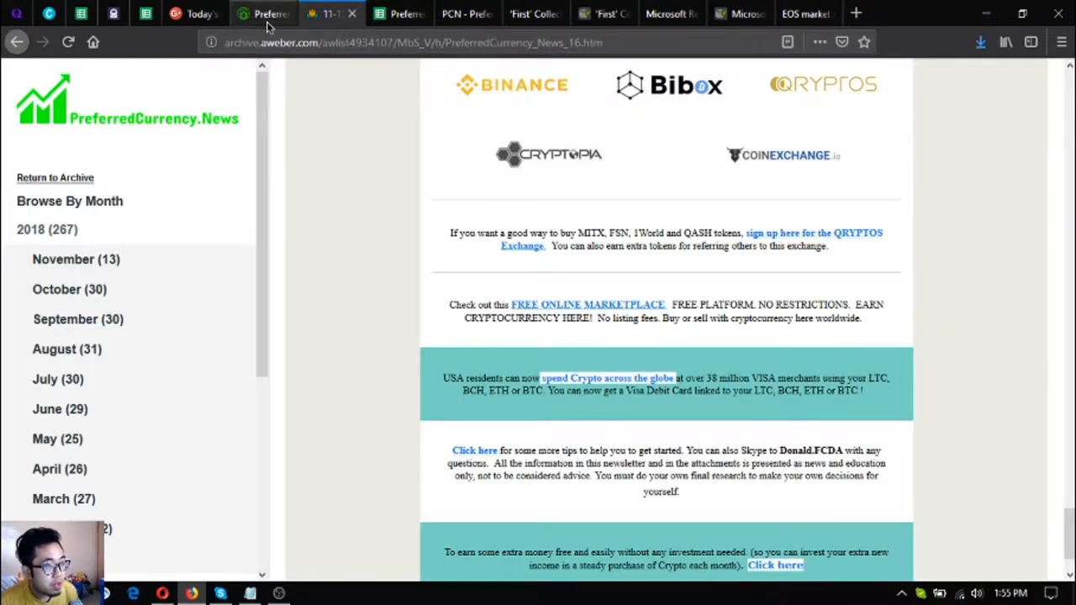
- Cycle through the PreferredCurrency.News and spreadsheet tabs, landing on the PCN.Today news homepage
left_click(272, 13)
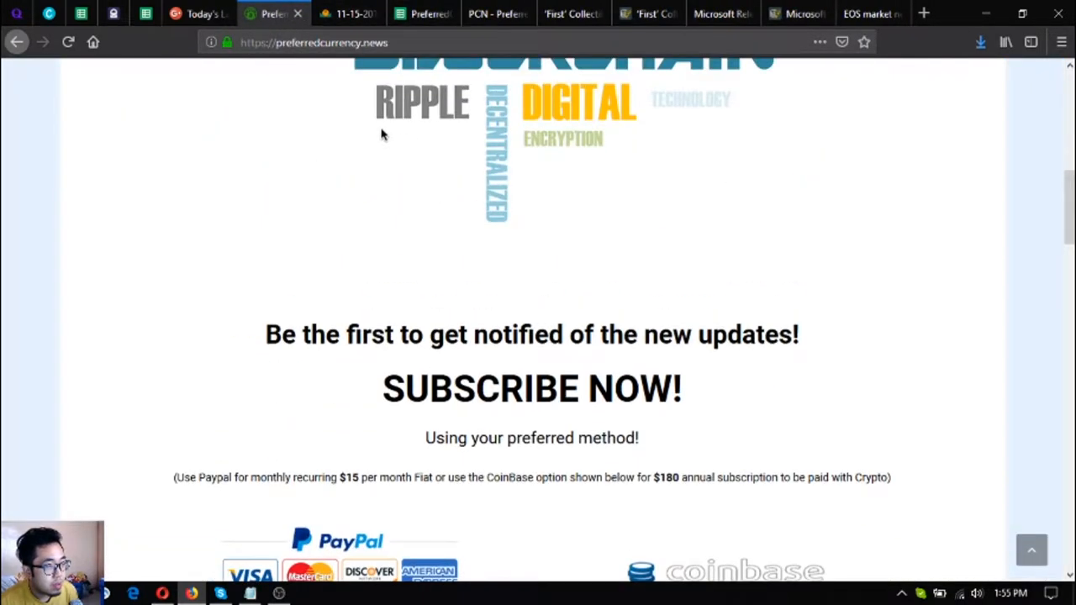
left_click(423, 13)
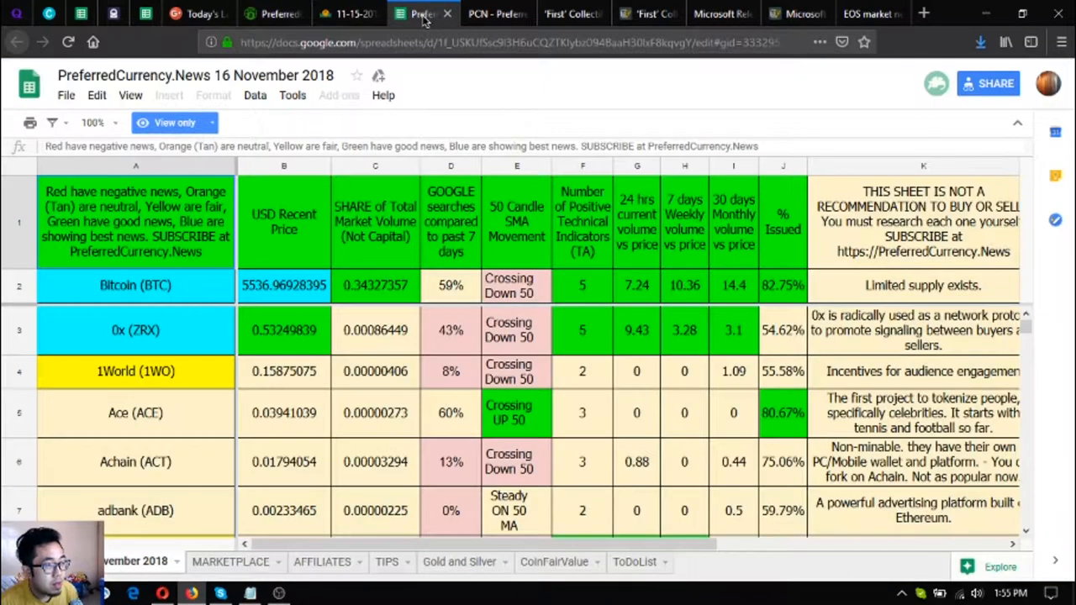
left_click(496, 14)
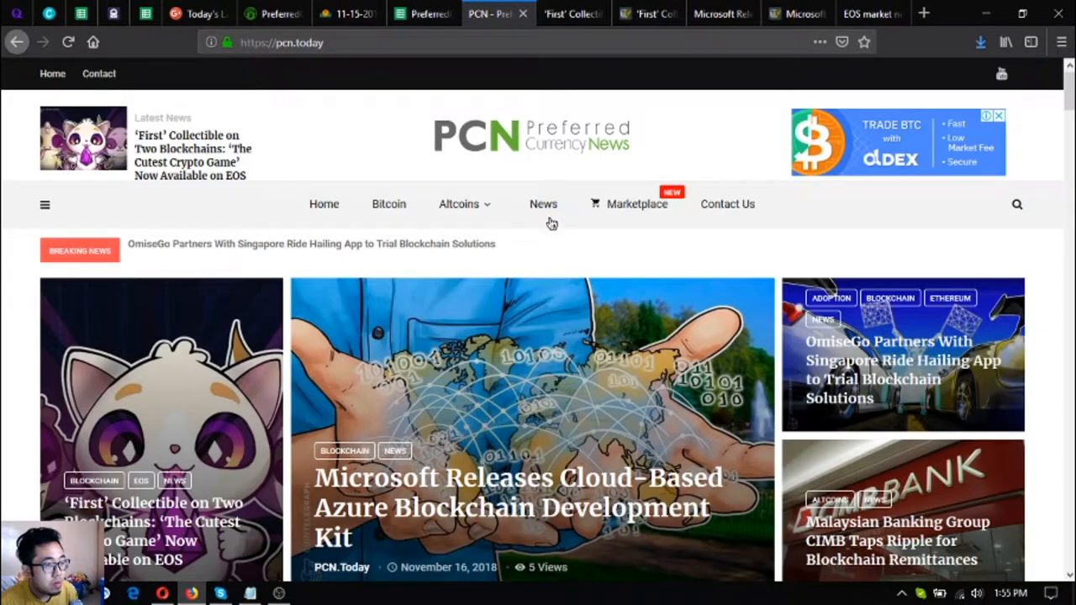
mouse_move(629, 203)
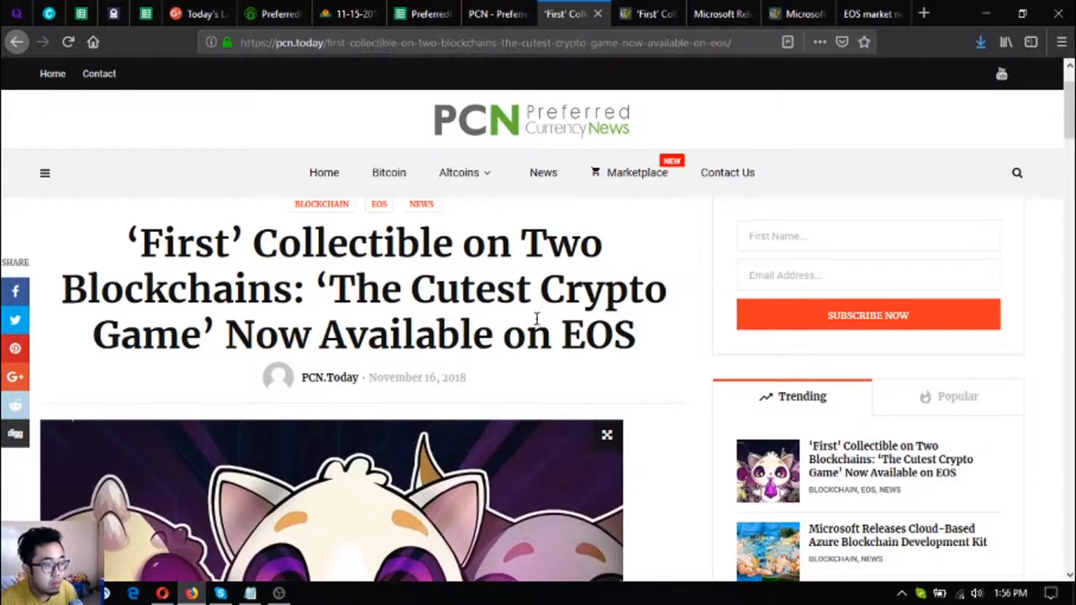
- Read PCN.Today's Blockchain Cuties on EOS article through the scalability section to 'Cuties as a trend'
scroll("down", 3)
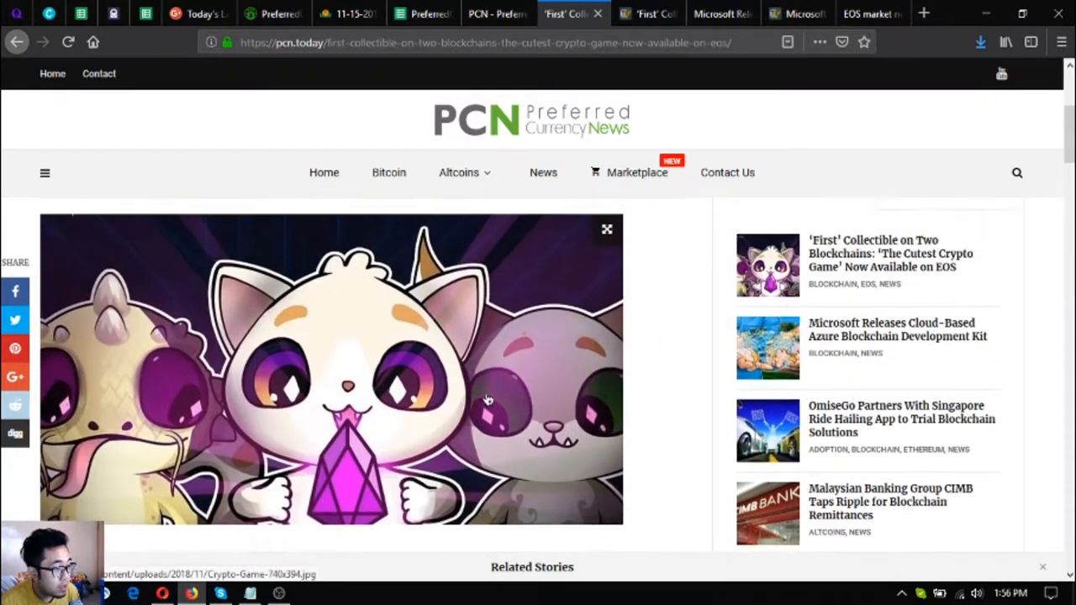
scroll("down", 3)
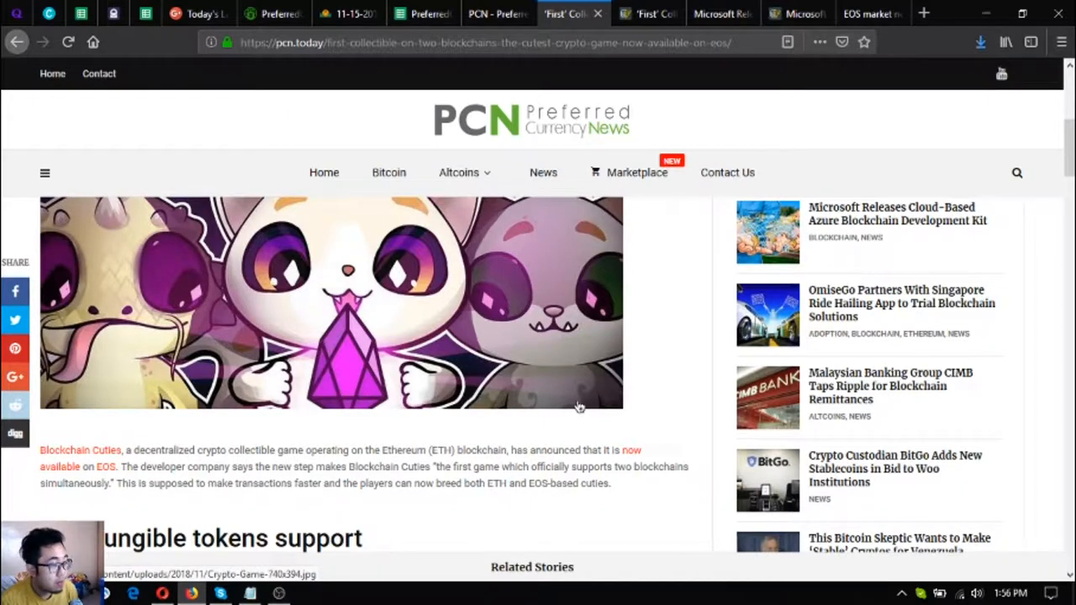
scroll("down", 3)
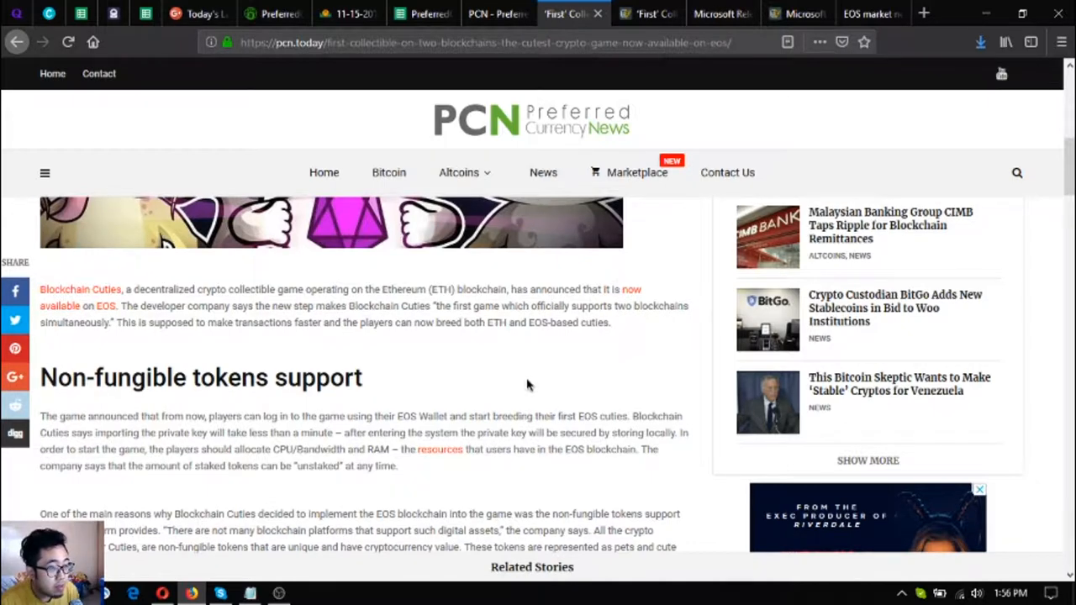
scroll("down", 3)
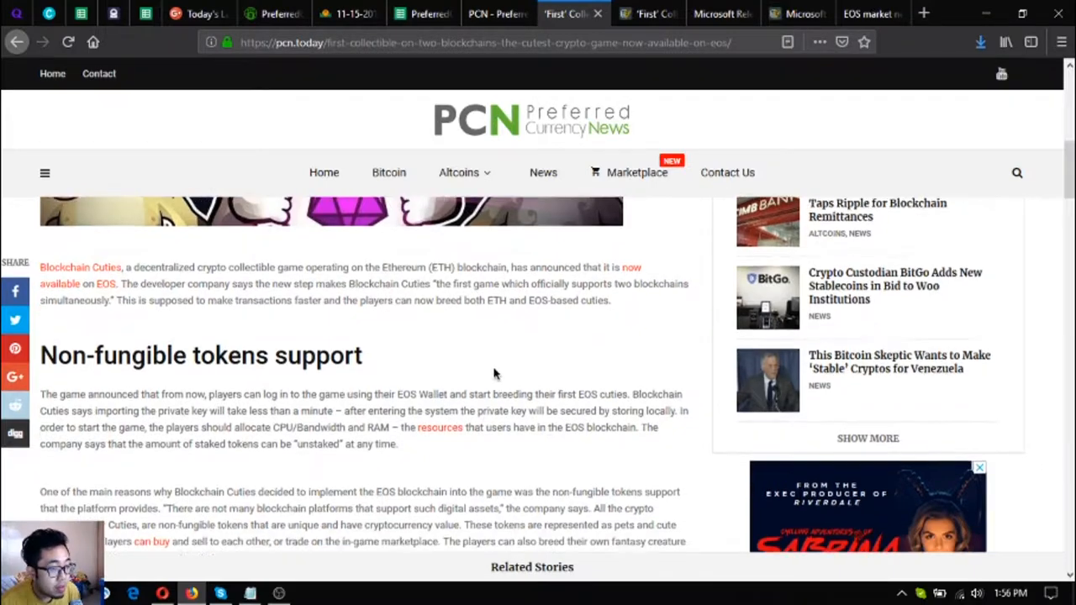
scroll("down", 3)
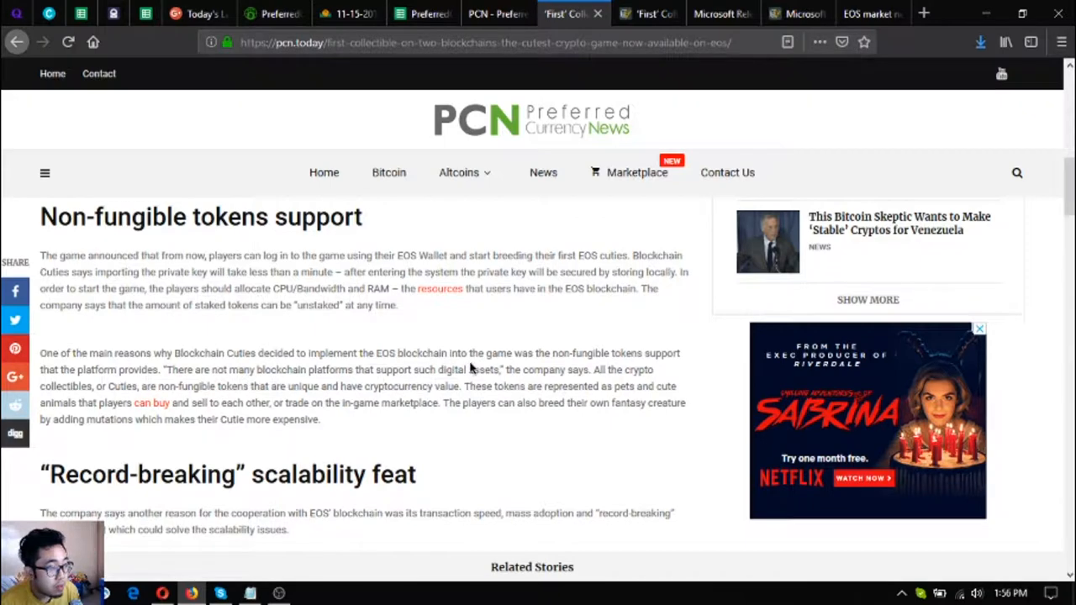
mouse_move(467, 368)
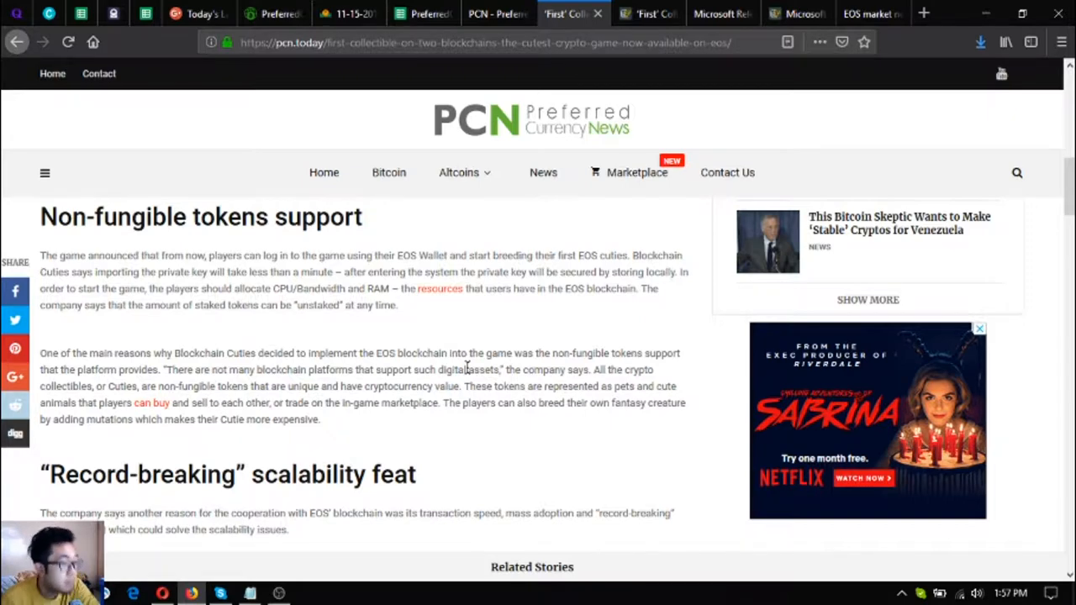
scroll("down", 3)
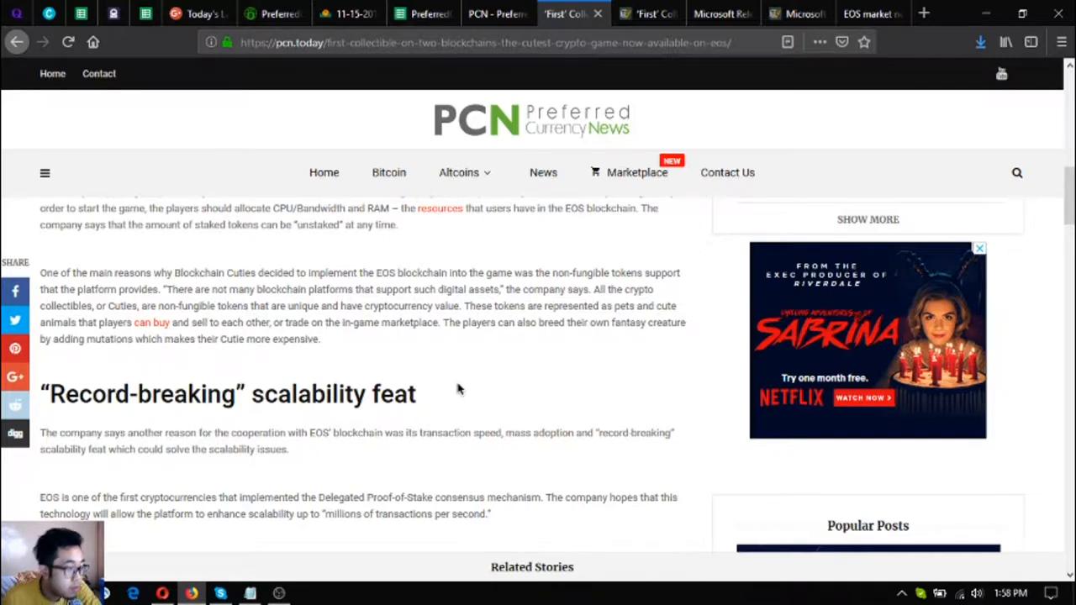
scroll("down", 3)
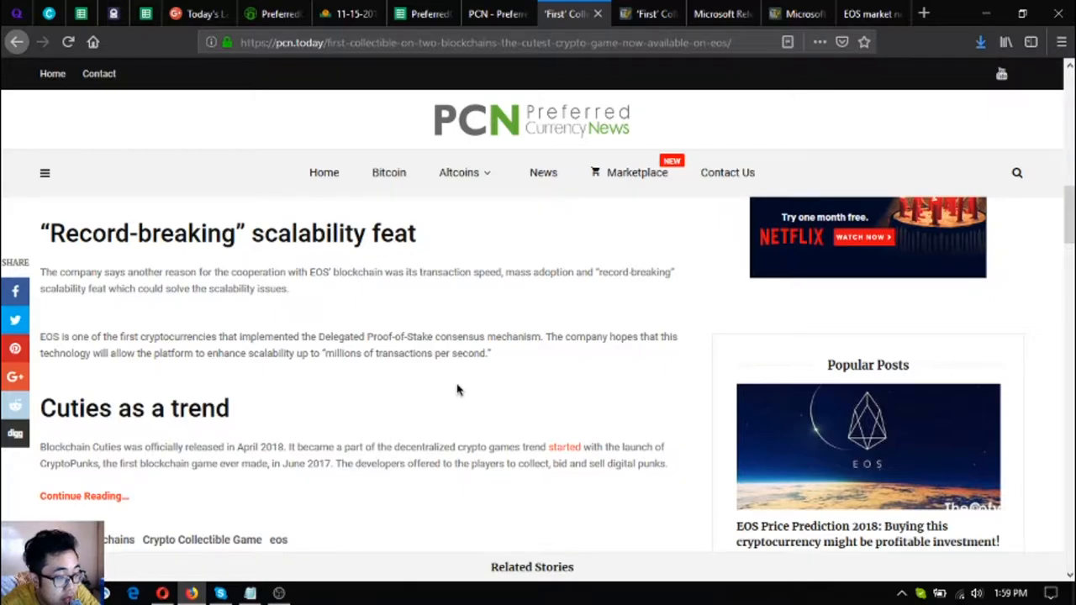
- Switch to the Cointelegraph copy of the Blockchain Cuties article and start reading it
left_click(647, 13)
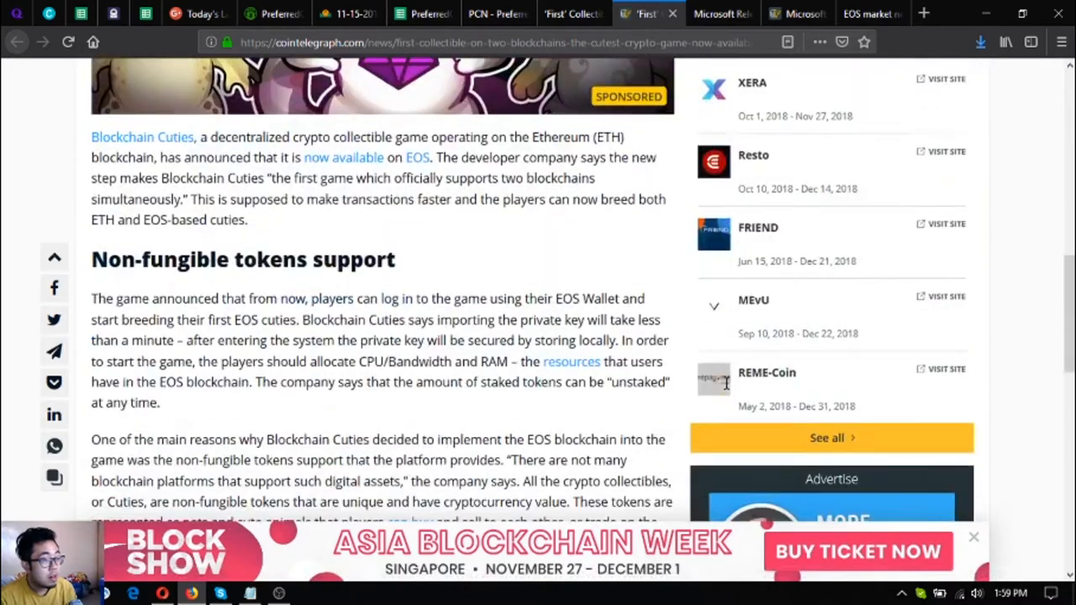
scroll("down", 3)
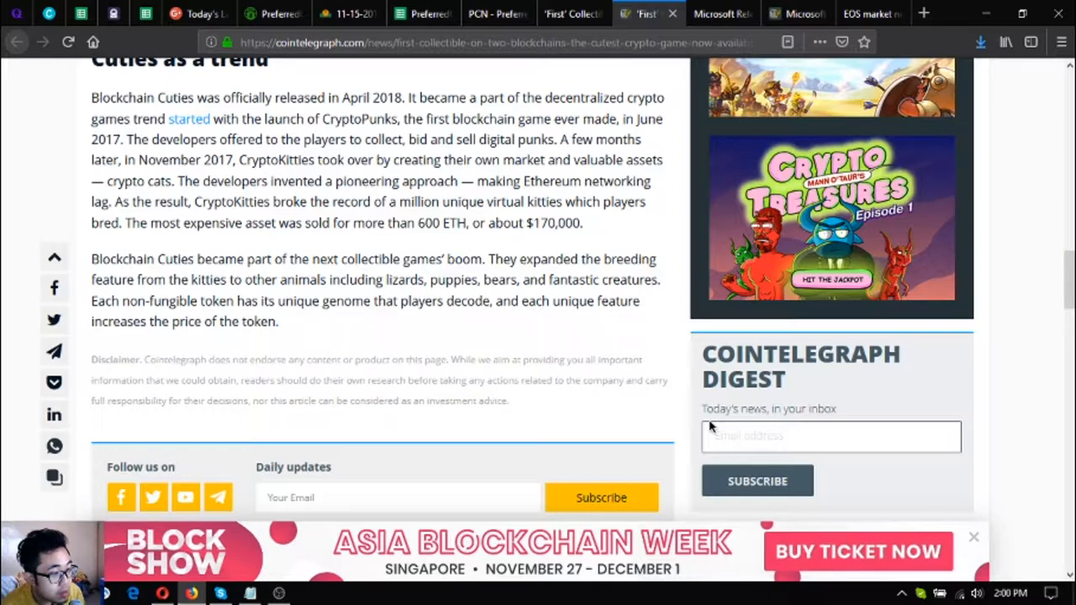
mouse_move(738, 336)
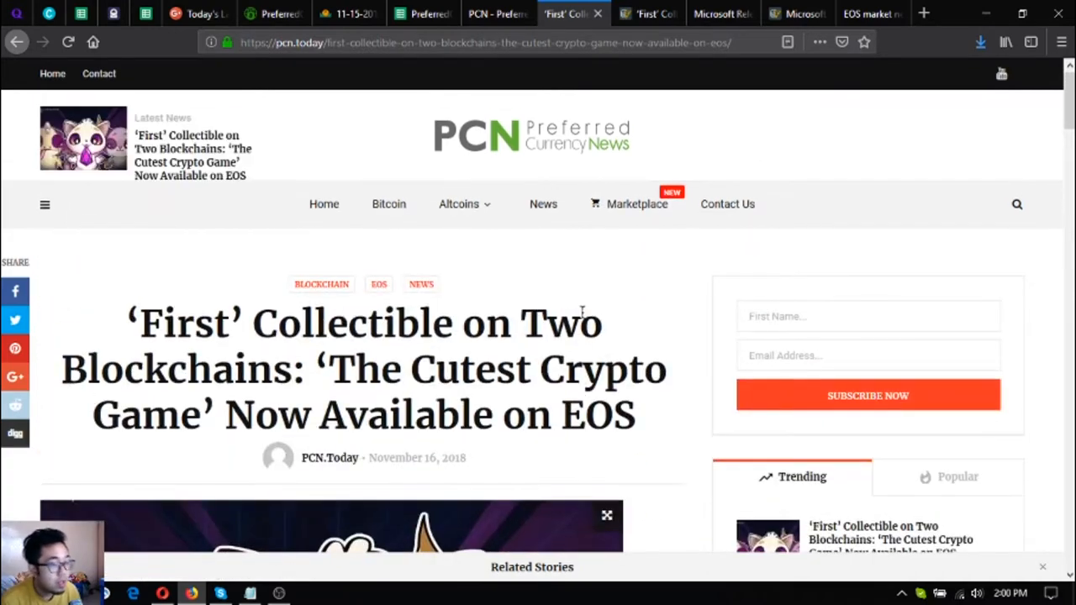
- Finish the Cointelegraph Blockchain Cuties article and move to PCN.Today's Microsoft Azure Blockchain Development Kit story
scroll("down", 3)
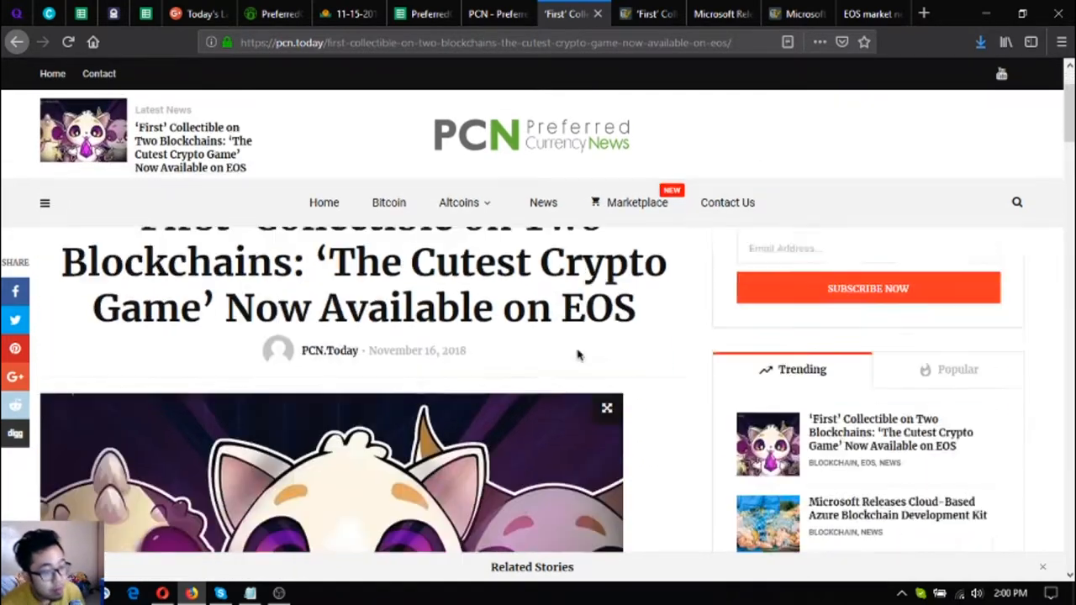
scroll("down", 3)
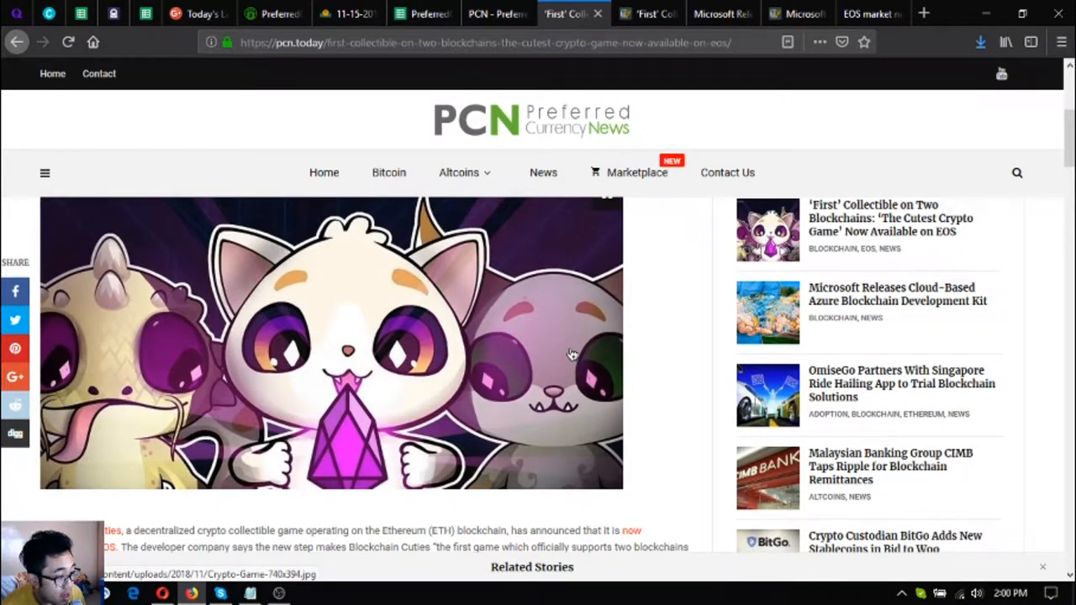
scroll("down", 3)
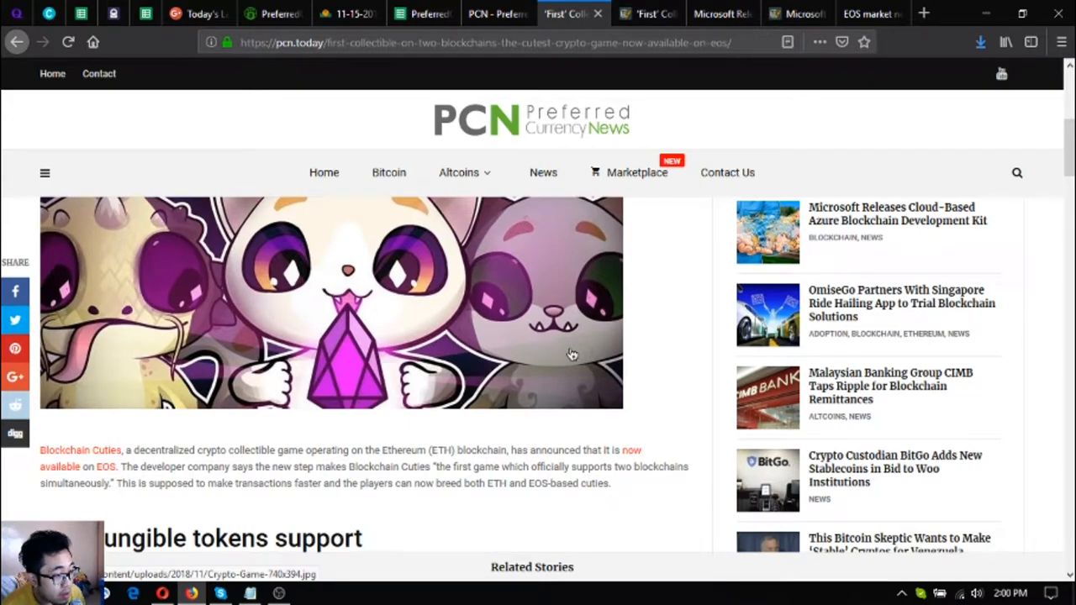
scroll("up", 3)
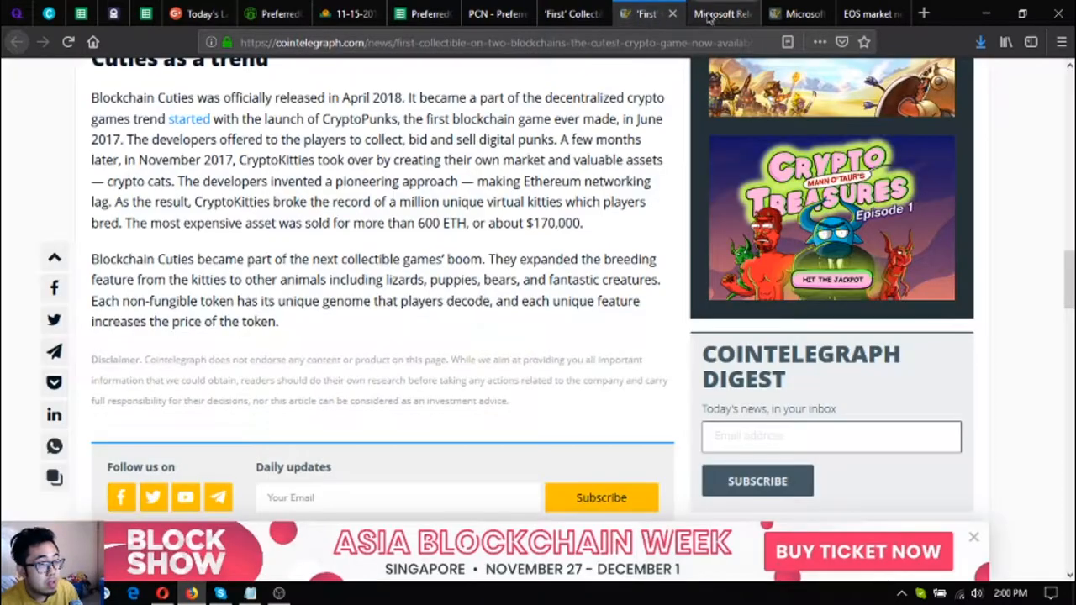
left_click(721, 13)
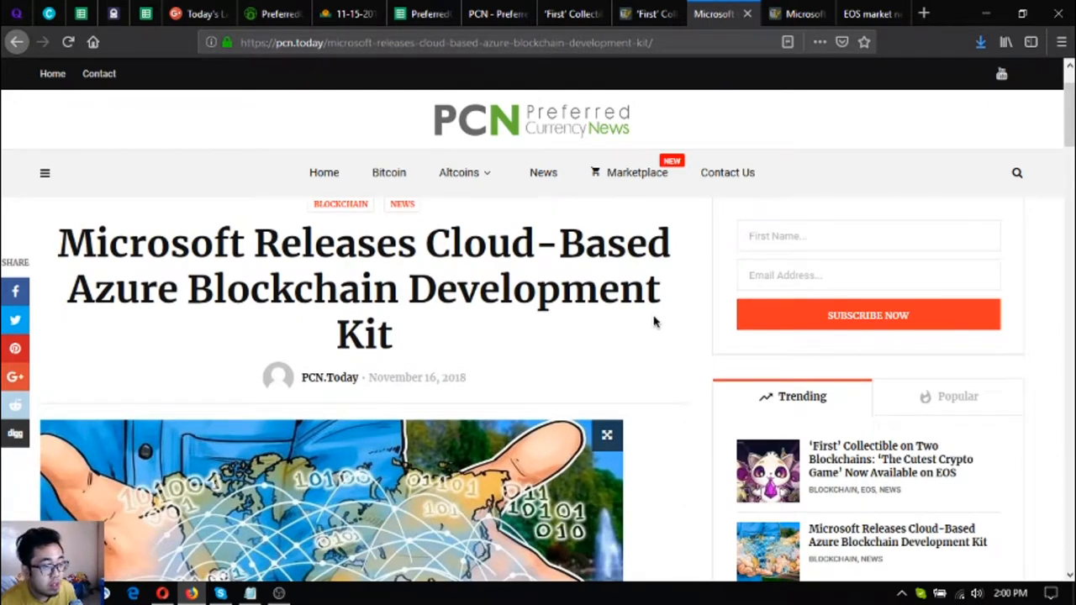
- Read the Microsoft Azure Blockchain Development Kit article down past the Nasdaq integration paragraph
scroll("down", 3)
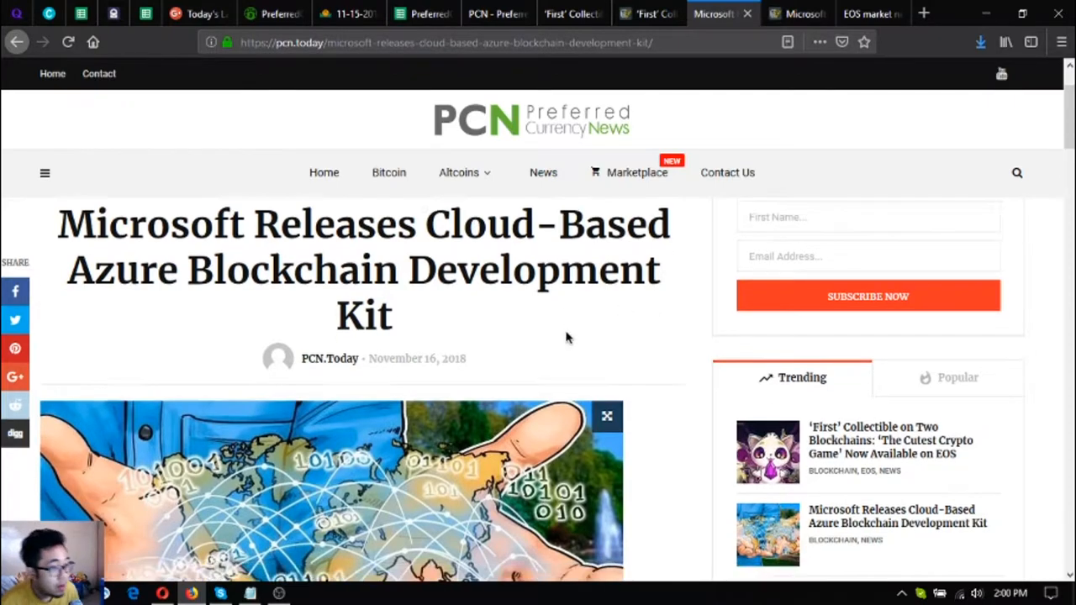
scroll("down", 3)
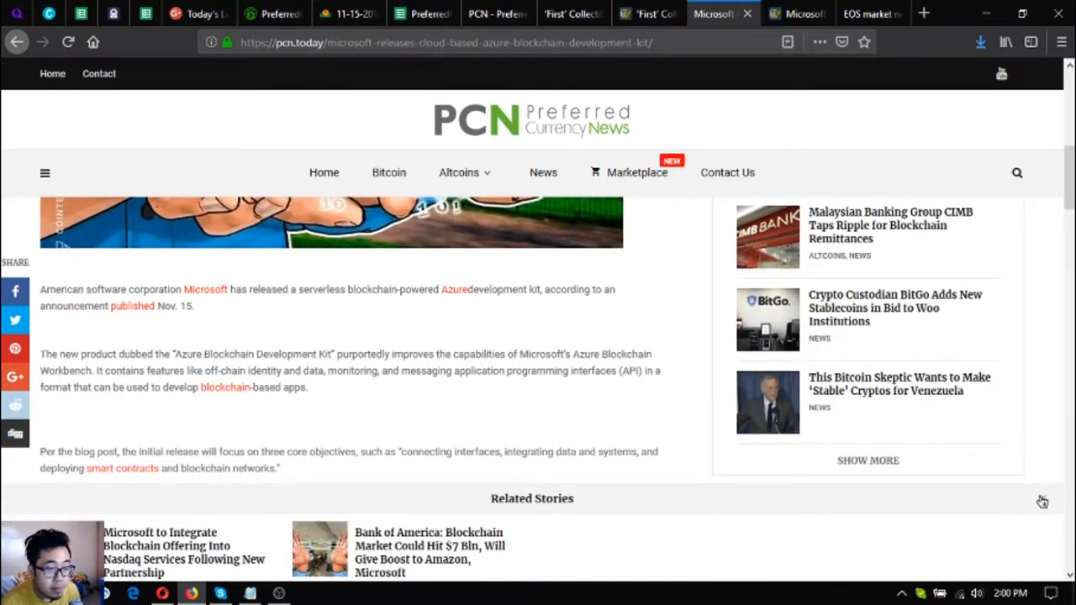
scroll("down", 3)
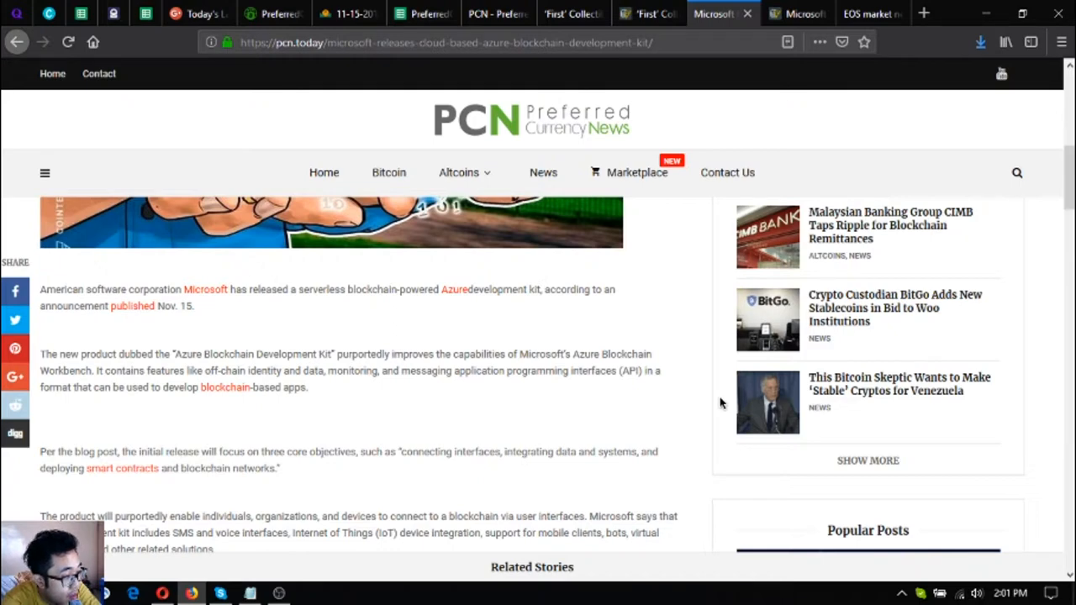
scroll("down", 3)
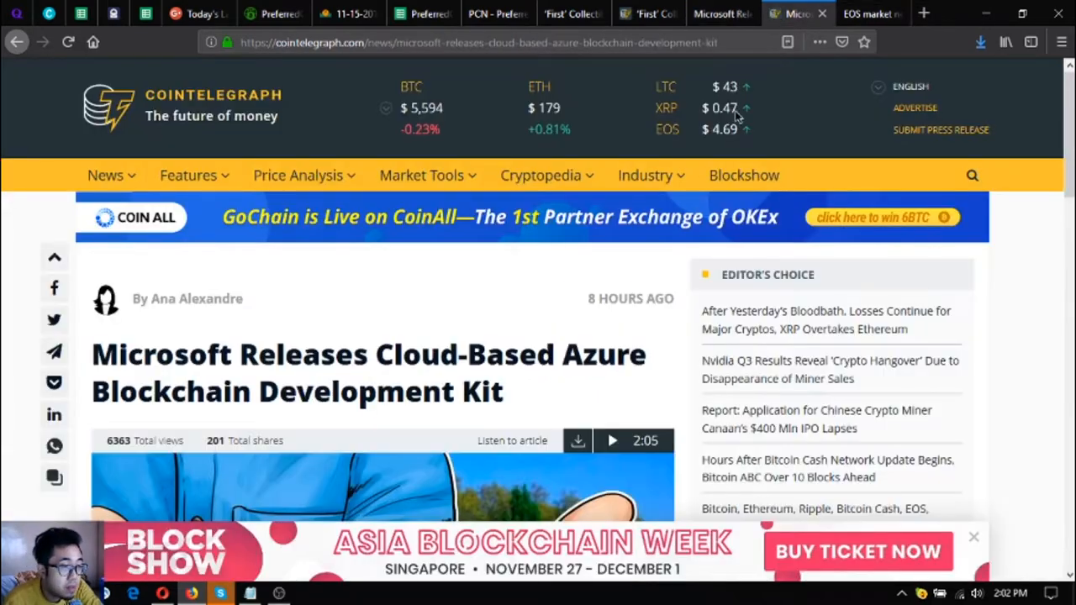
scroll("down", 3)
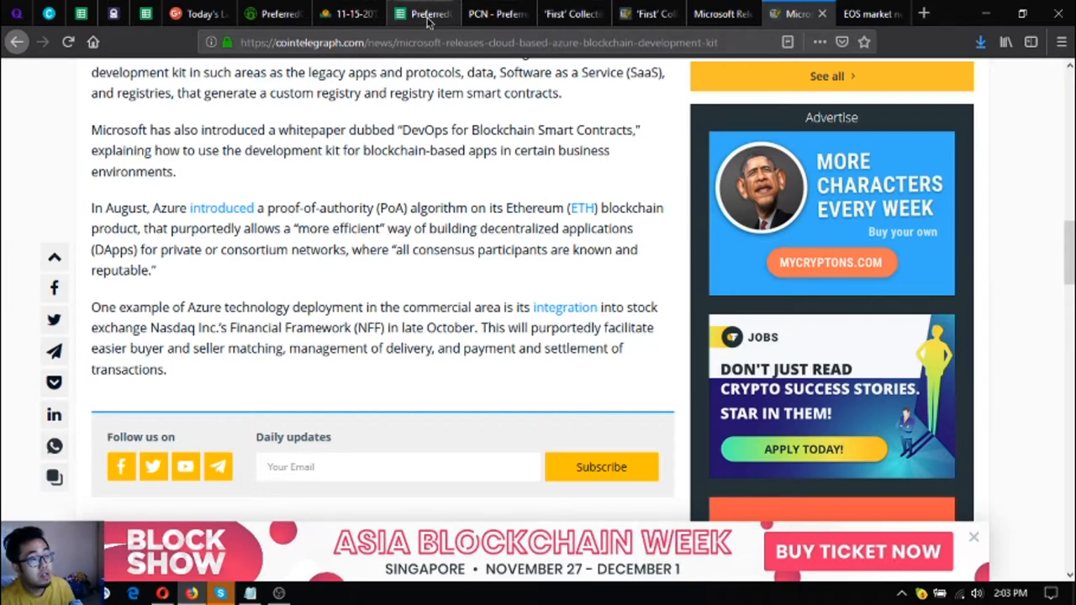
- Return via the PCN.Today Microsoft article to the PCN.Today homepage and view its top
left_click(496, 13)
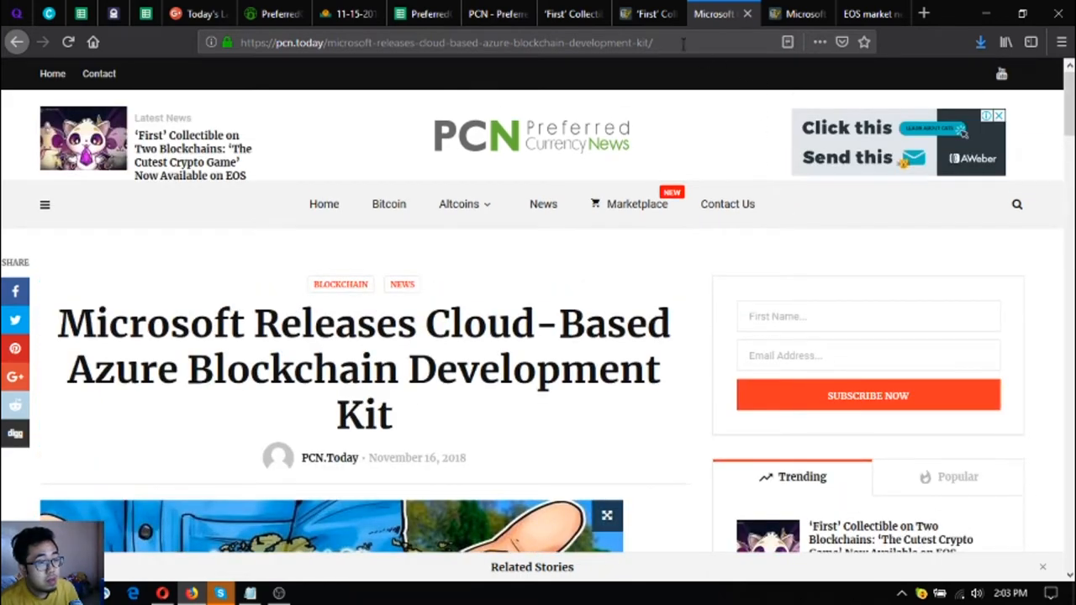
left_click(491, 13)
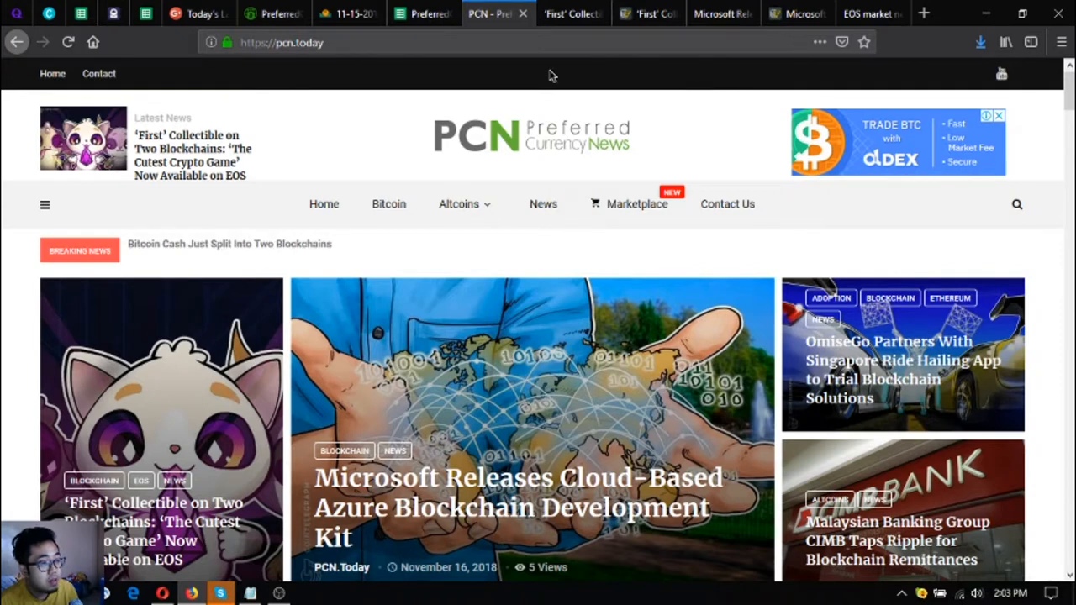
mouse_move(664, 74)
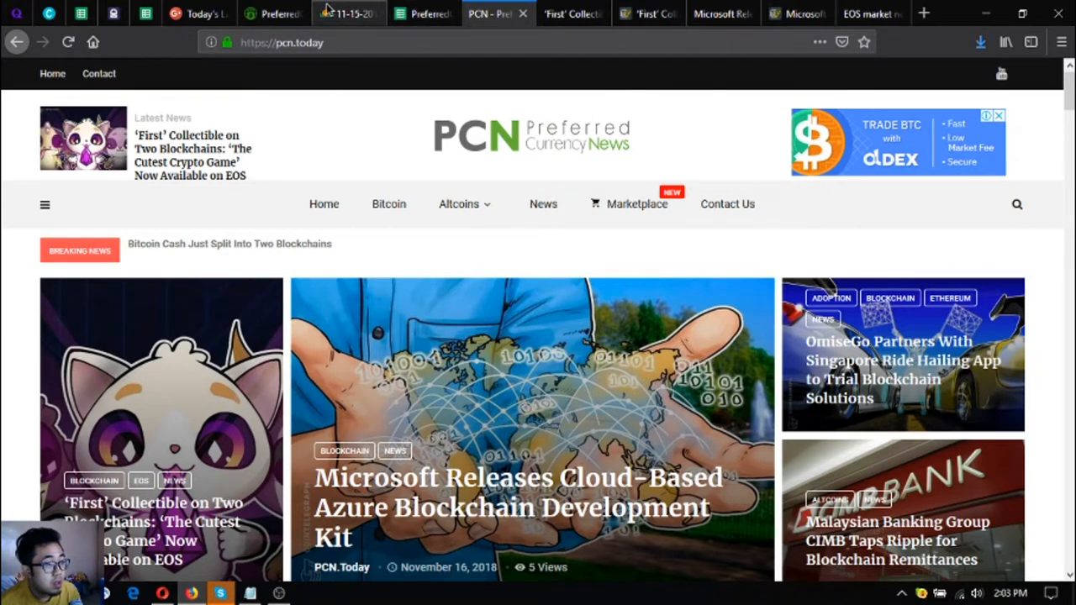
mouse_move(277, 13)
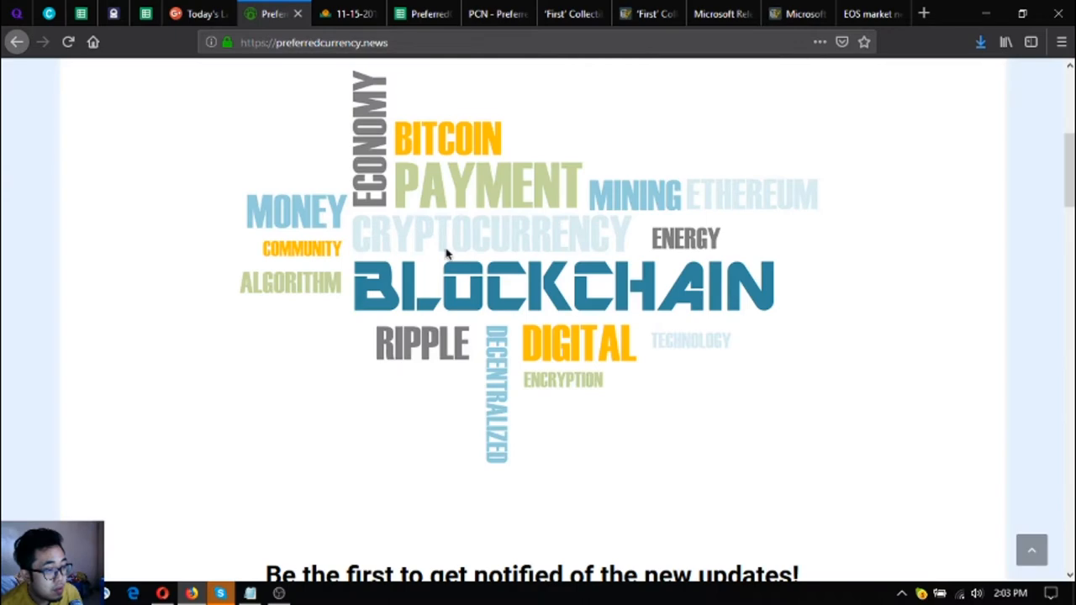
scroll("up", 3)
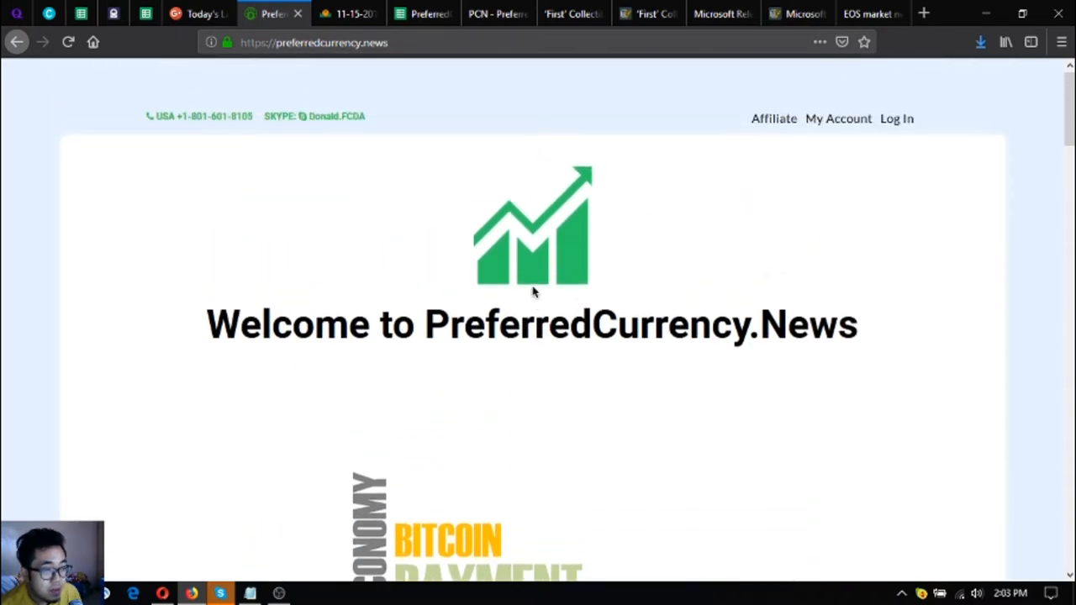
mouse_move(773, 118)
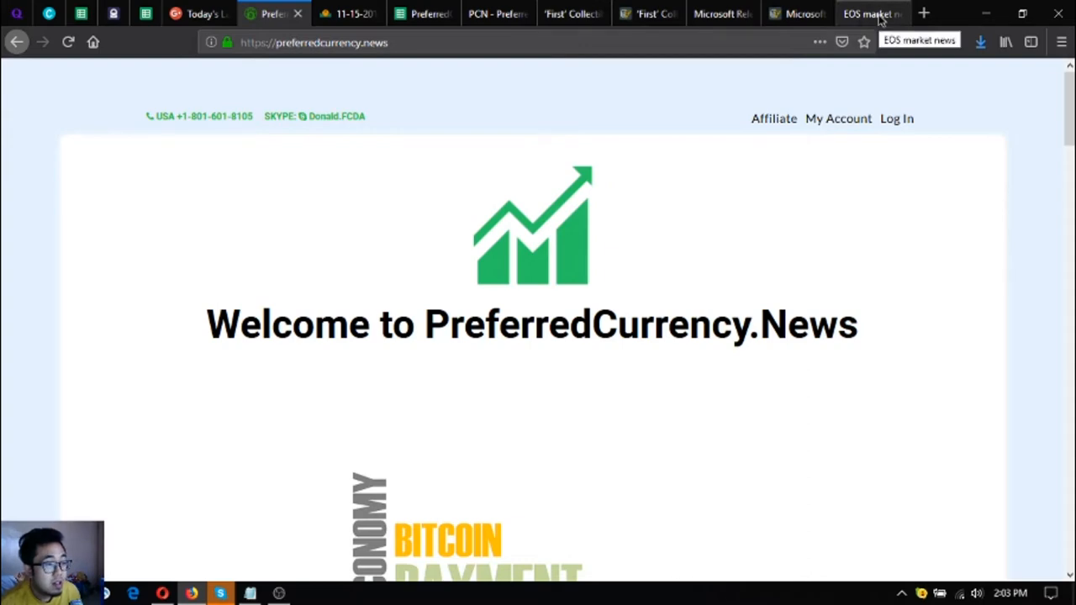
- Show the EOSMarket.biz partner cards for Airway Market, PCN Marketplace, PreferredCurrency.News, EOS Marketplace and PCN.Today
left_click(865, 14)
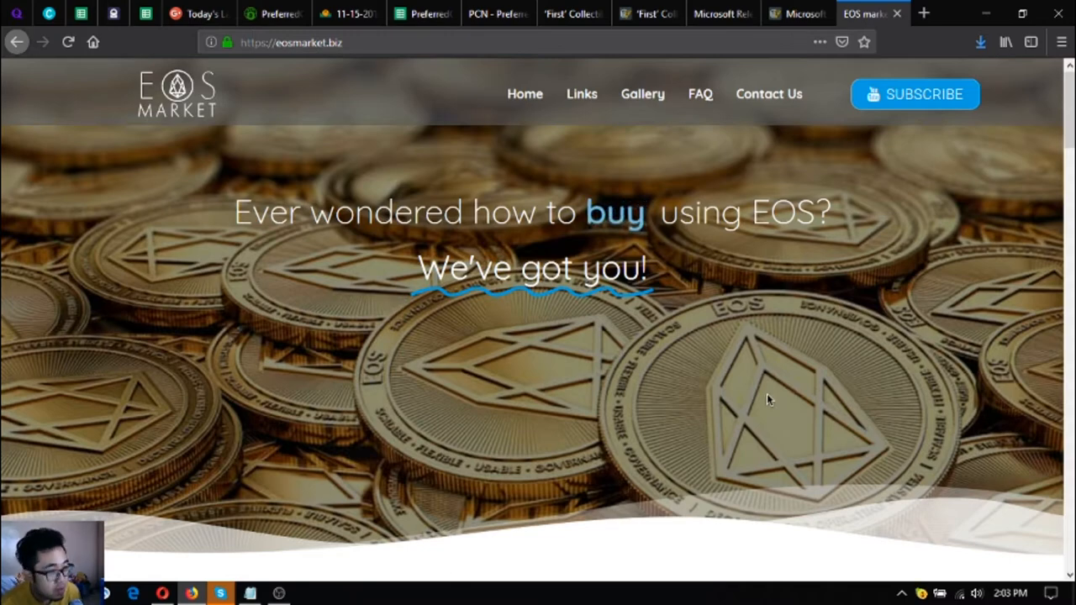
scroll("down", 3)
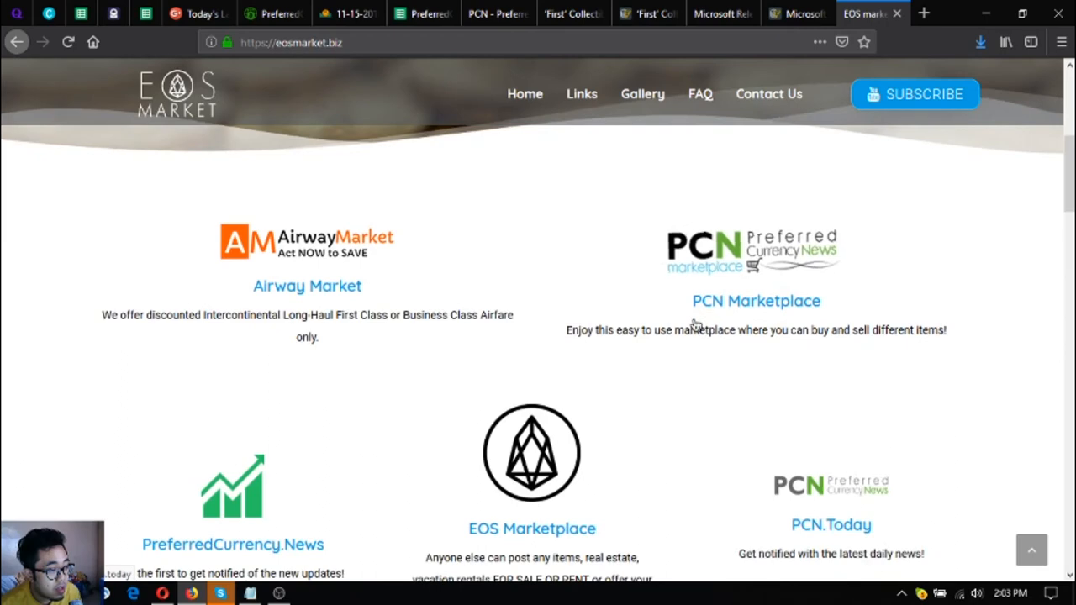
scroll("down", 3)
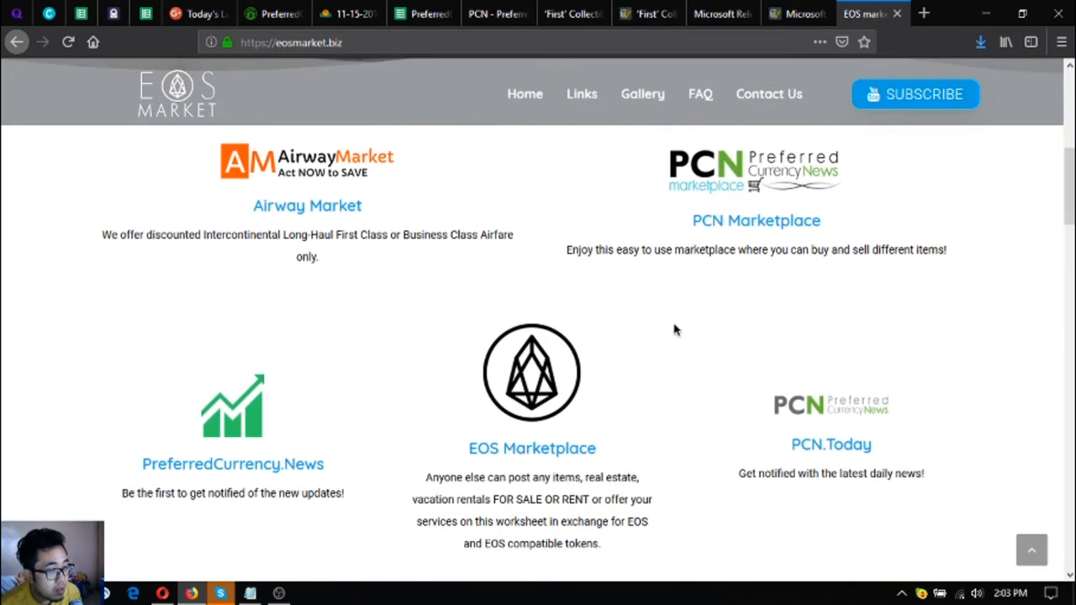
mouse_move(508, 286)
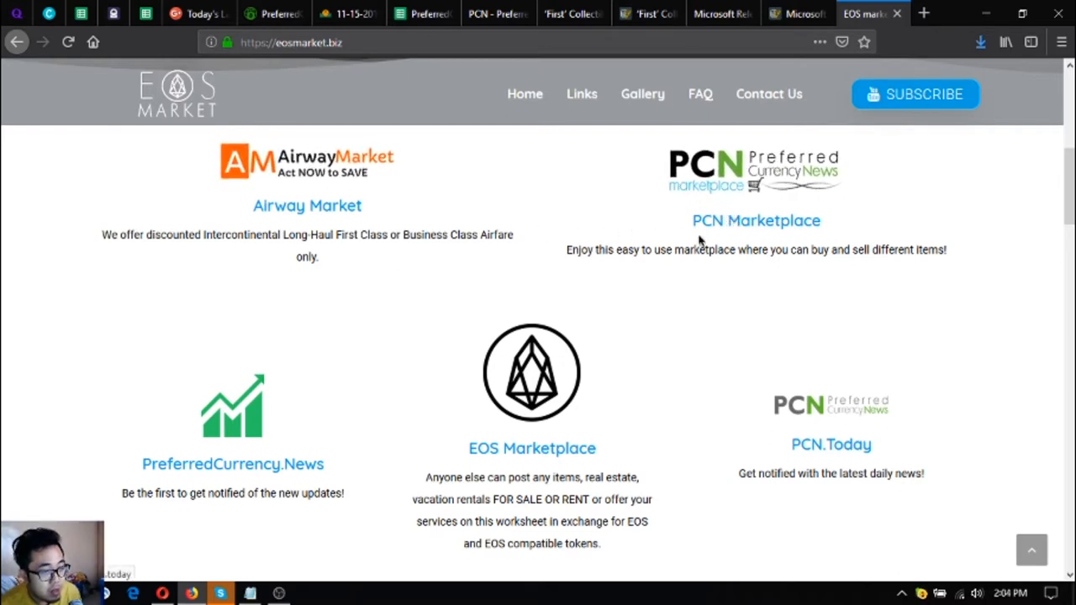
mouse_move(696, 266)
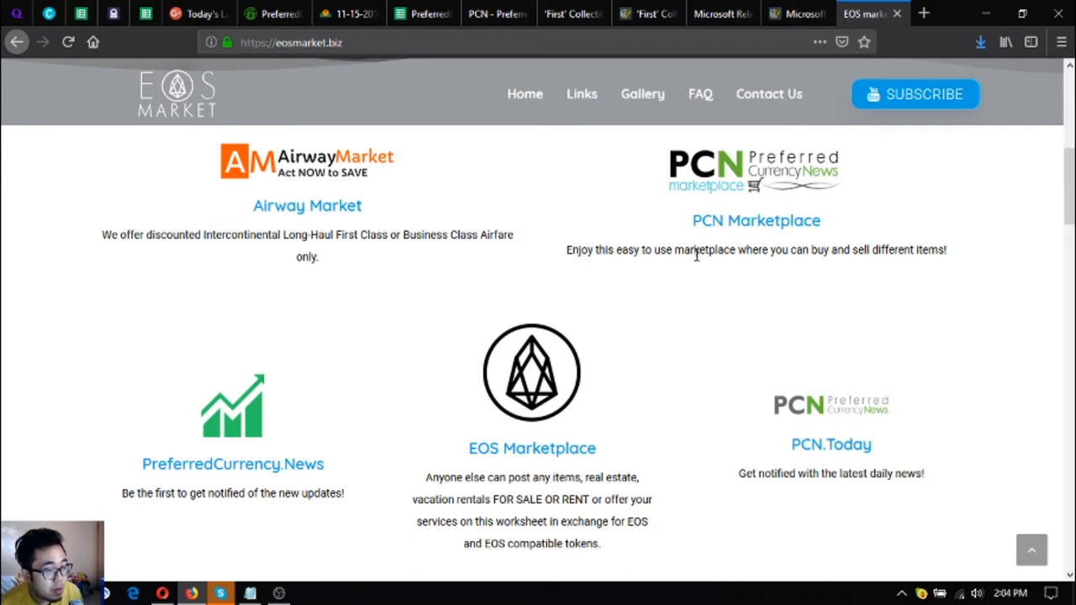
mouse_move(506, 427)
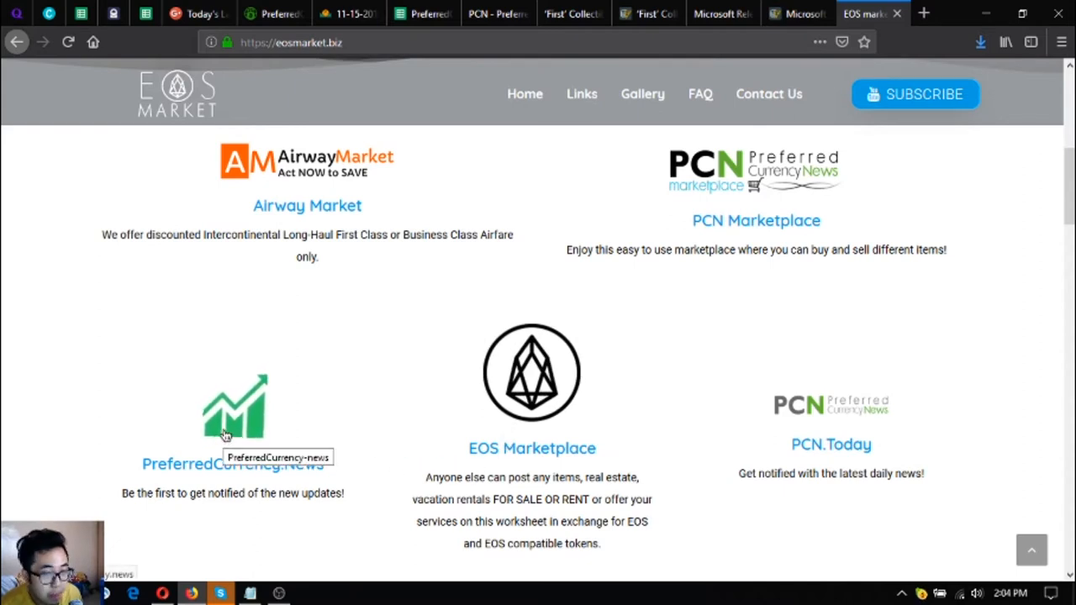
mouse_move(861, 417)
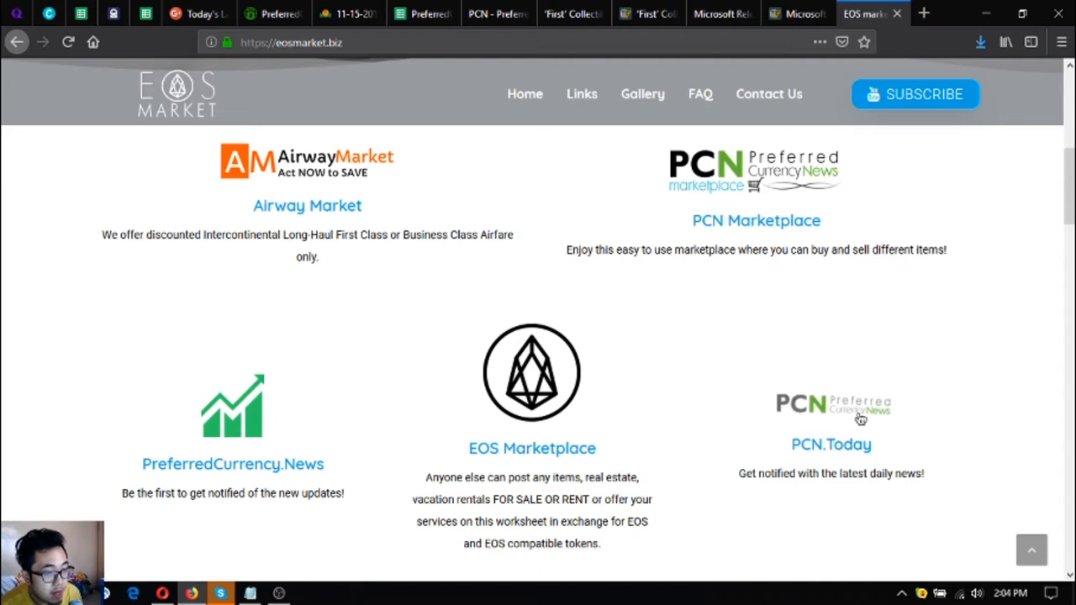
scroll("down", 3)
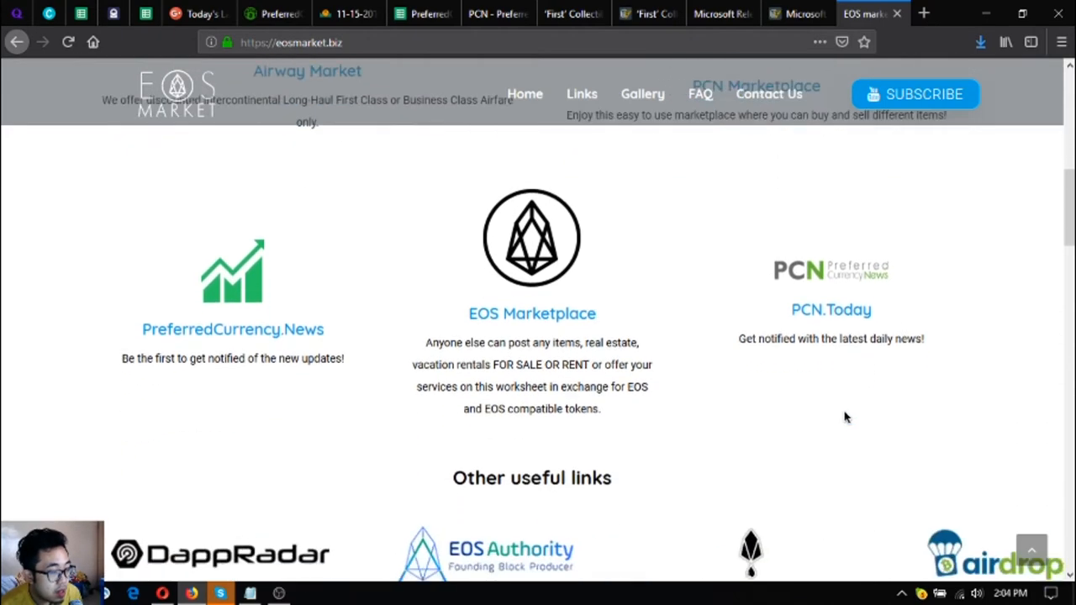
- Reach the 'Other useful links', affiliate program blurb and Affiliate button on EOSMarket.biz
scroll("down", 3)
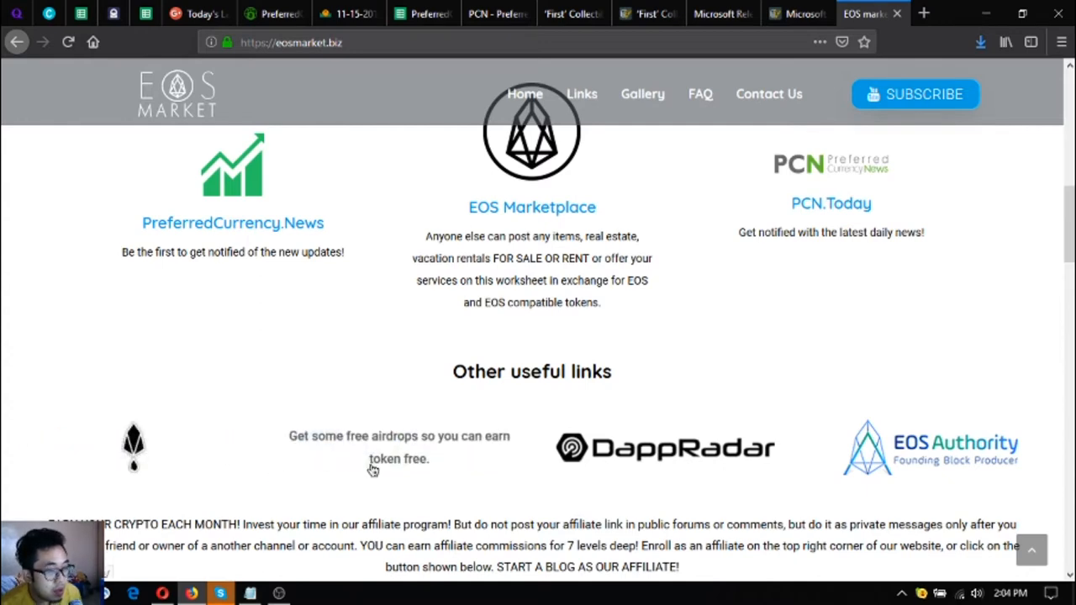
mouse_move(447, 455)
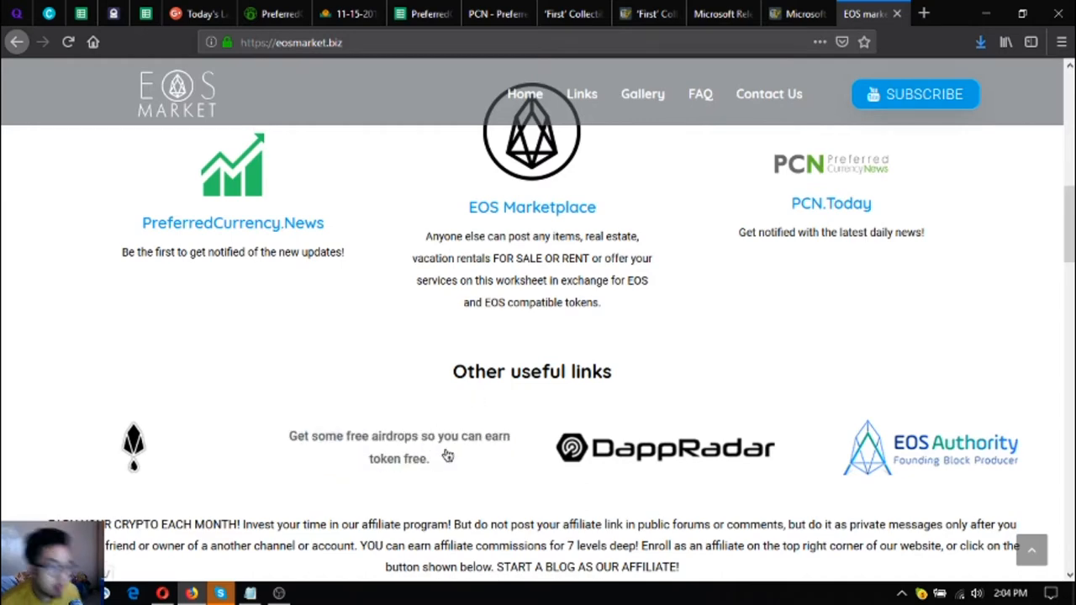
mouse_move(428, 460)
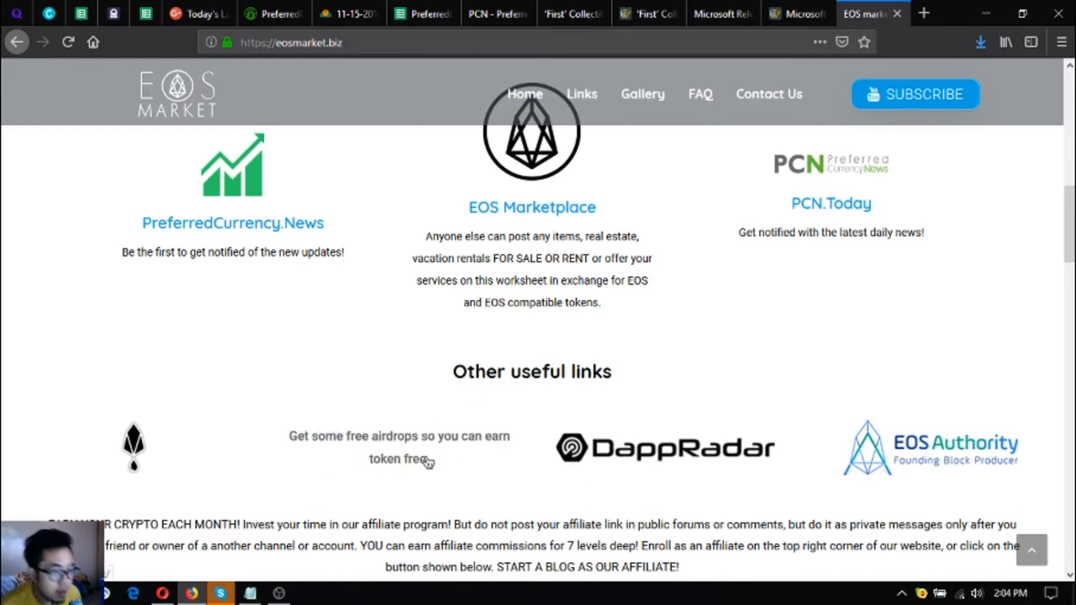
scroll("down", 3)
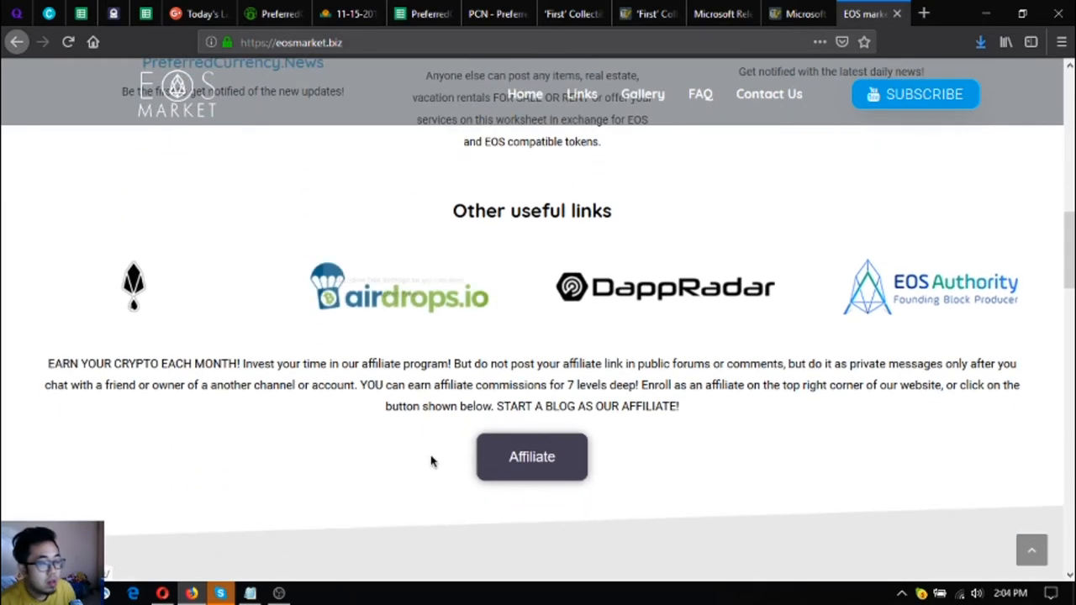
scroll("down", 3)
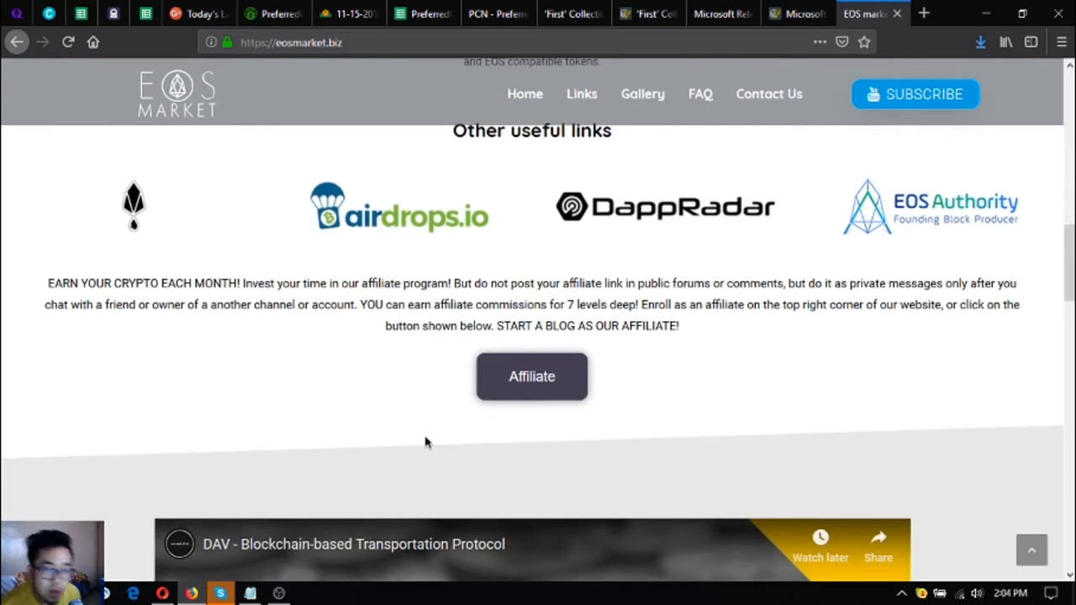
mouse_move(537, 412)
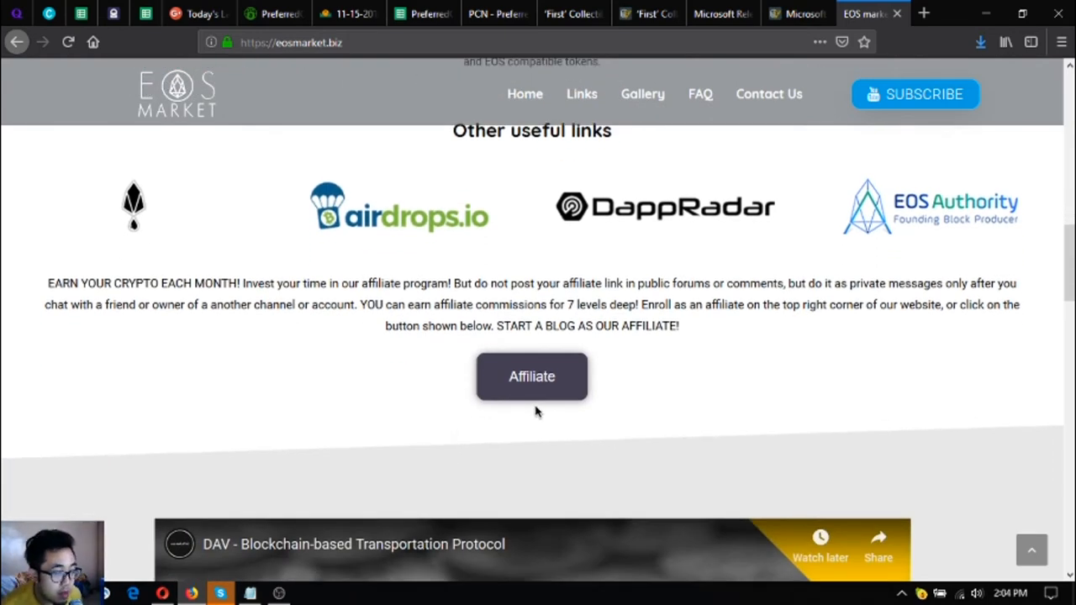
mouse_move(531, 377)
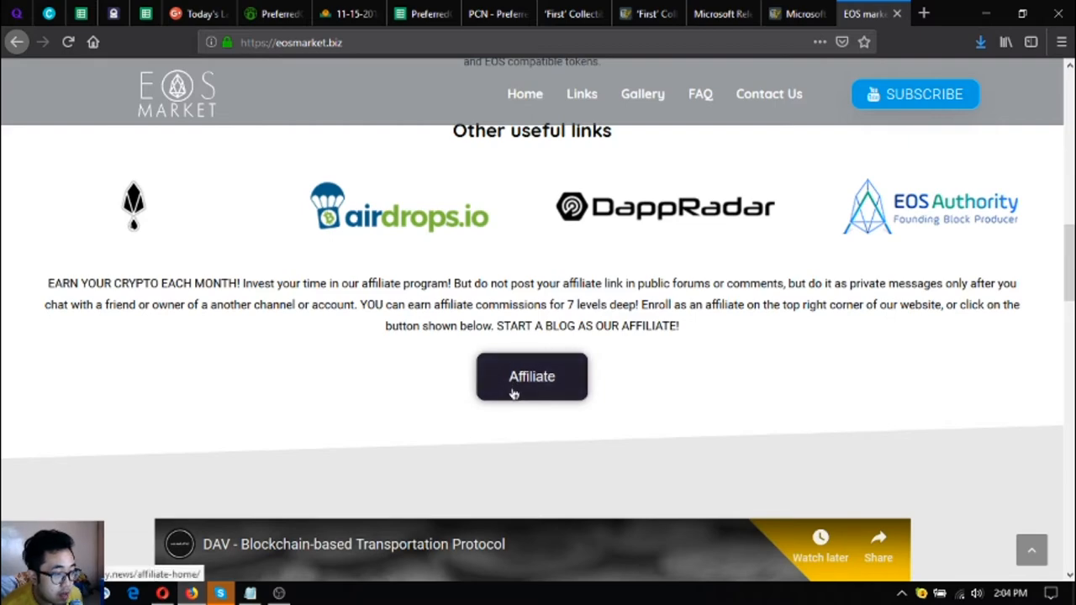
mouse_move(510, 403)
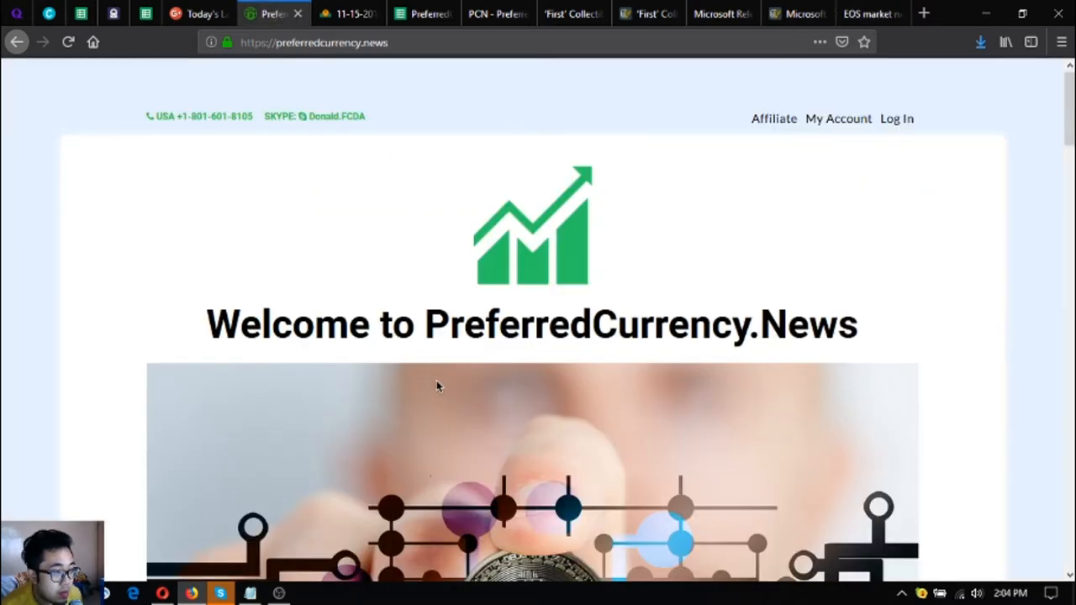
mouse_move(773, 117)
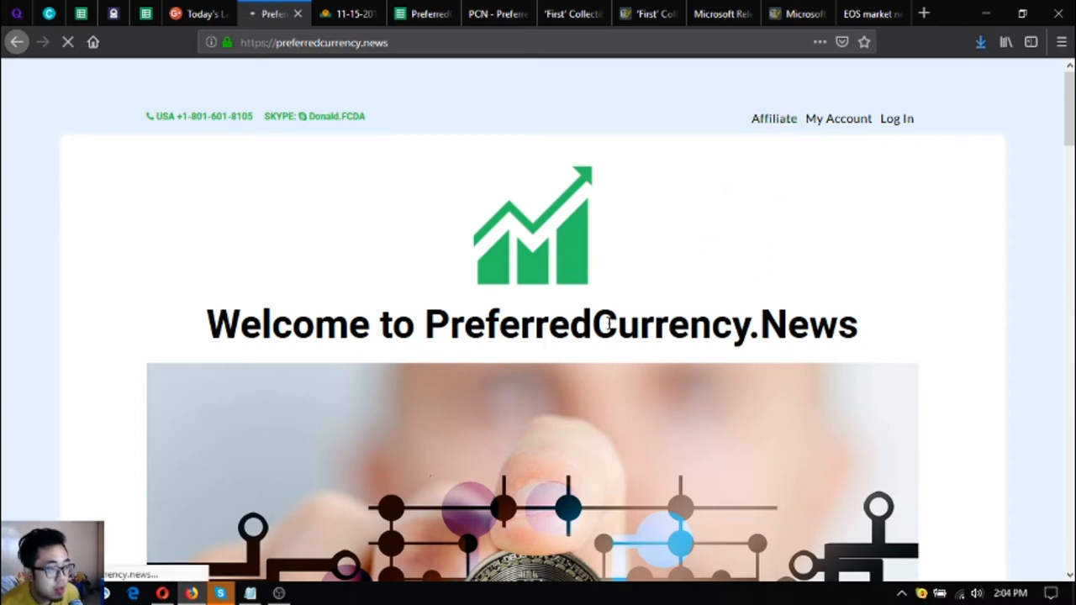
- View the PreferredCurrency.News affiliate section, then attempt affiliate login, landing on the welcome page
left_click(773, 117)
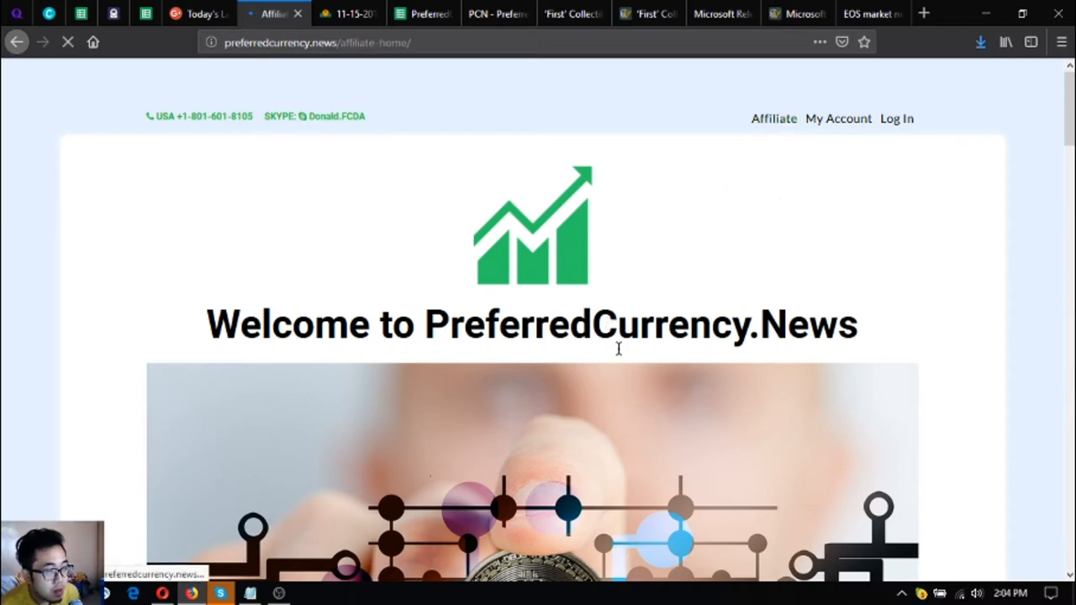
mouse_move(652, 356)
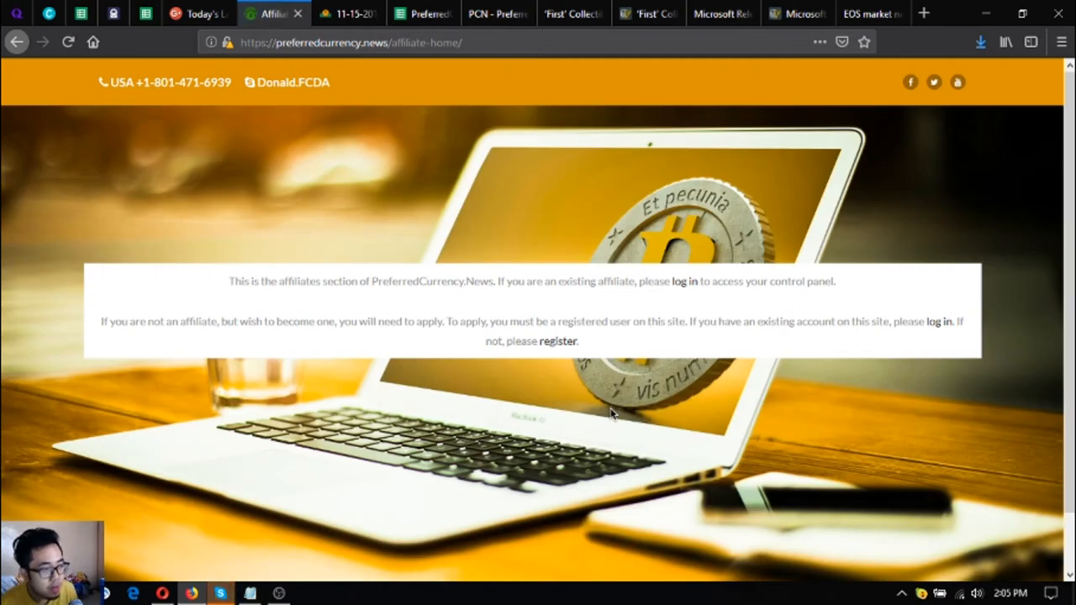
mouse_move(700, 367)
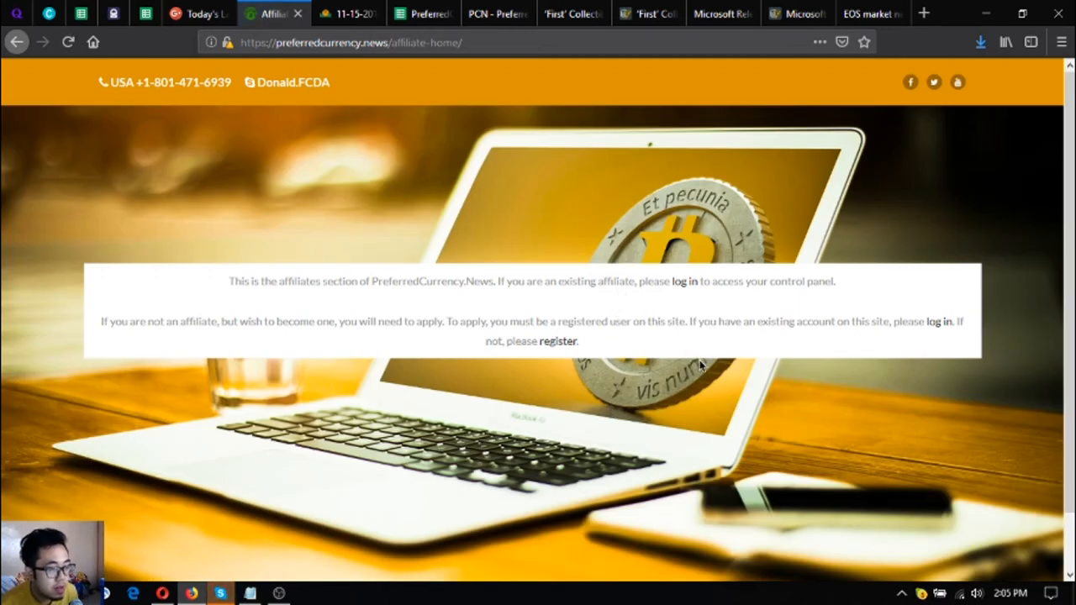
mouse_move(684, 282)
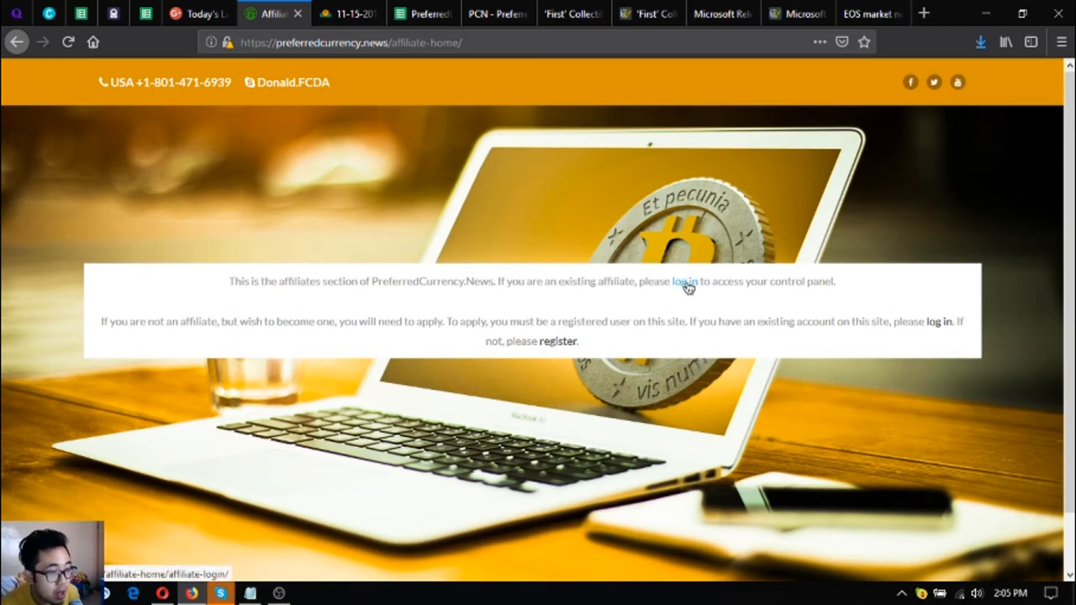
left_click(684, 282)
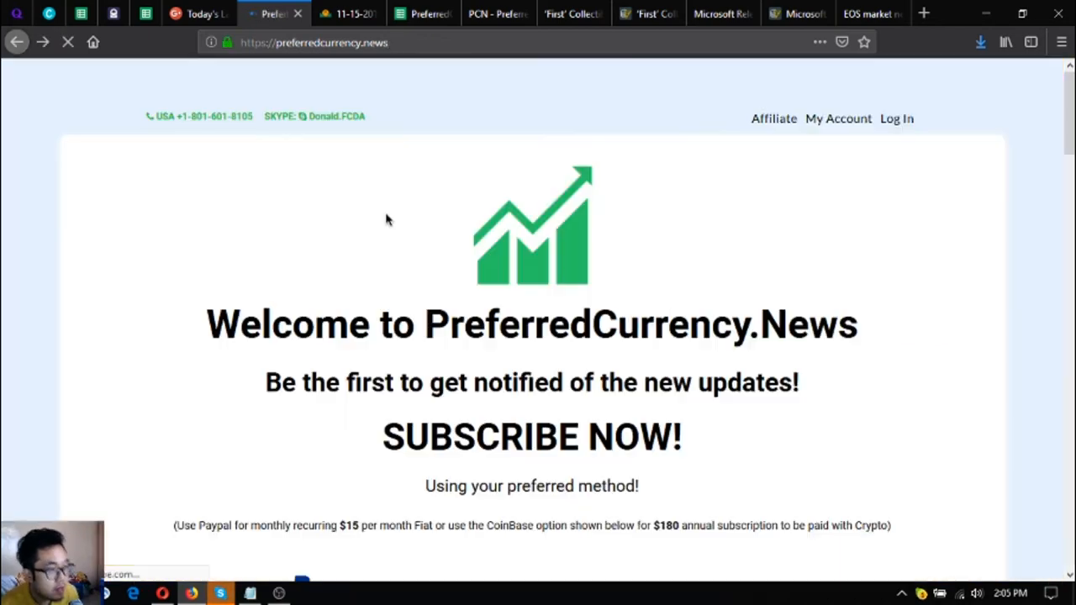
scroll("down", 3)
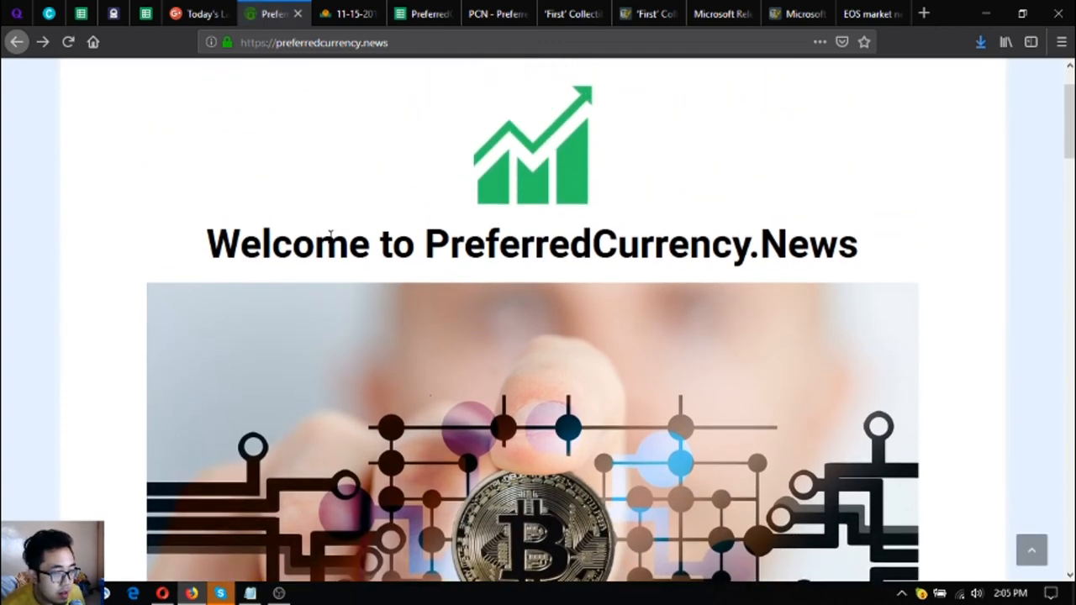
mouse_move(450, 424)
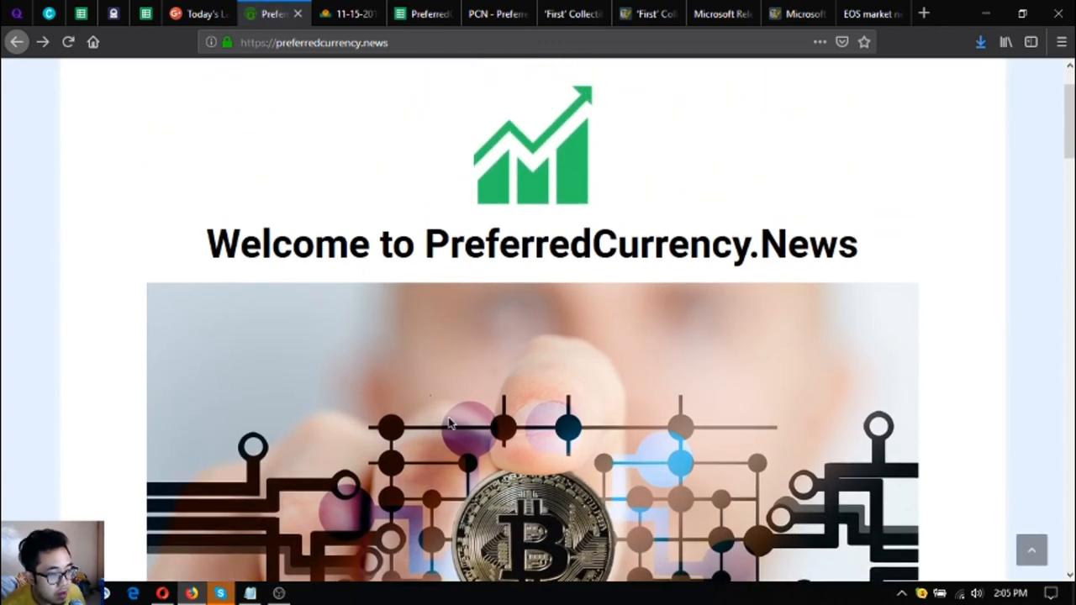
mouse_move(551, 312)
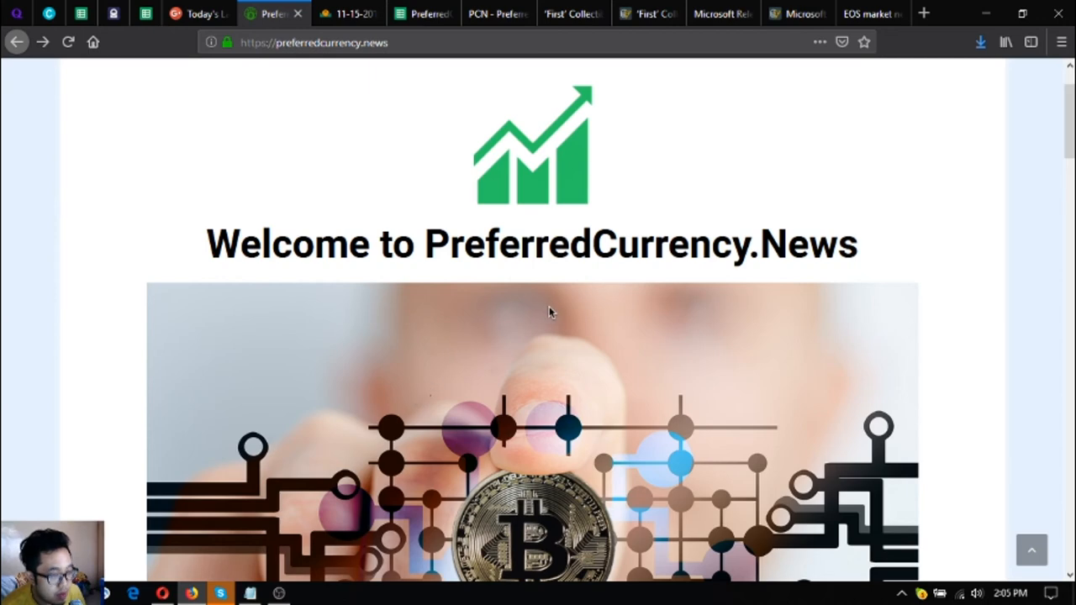
mouse_move(539, 328)
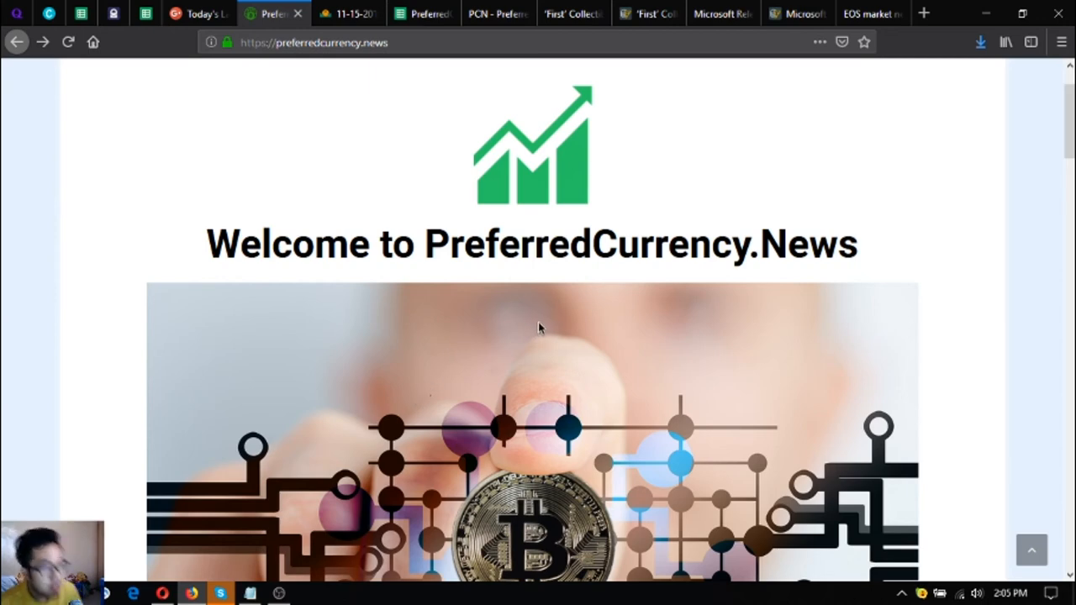
left_click(201, 13)
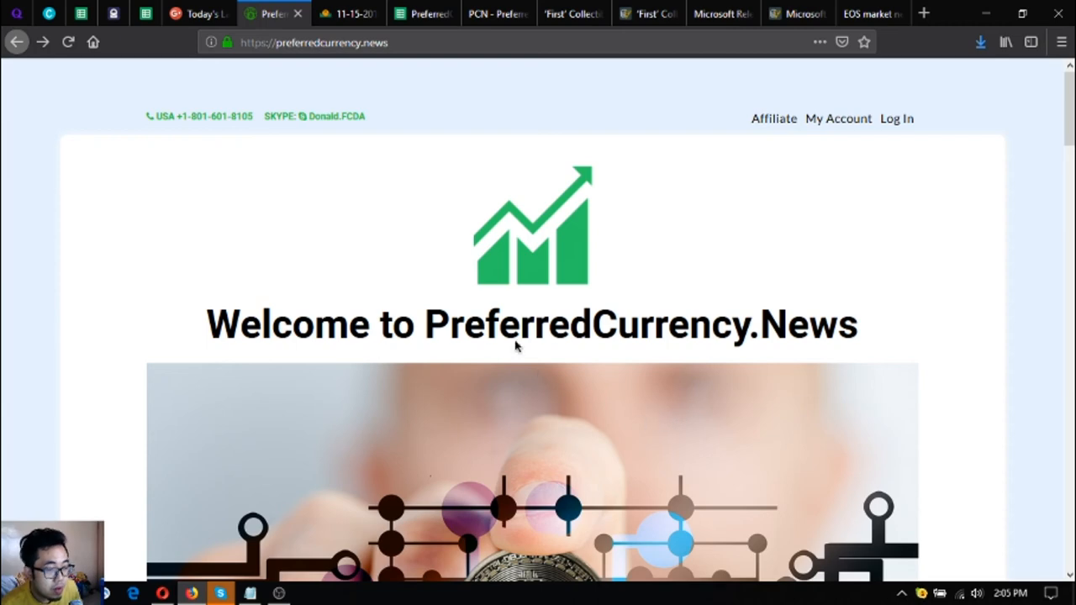
mouse_move(632, 410)
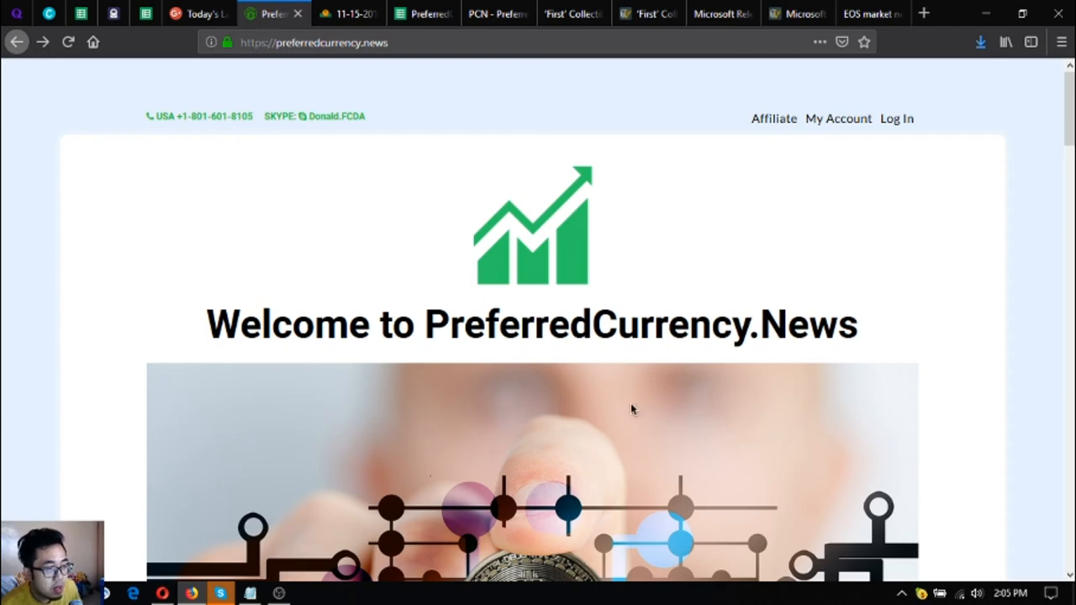
mouse_move(620, 528)
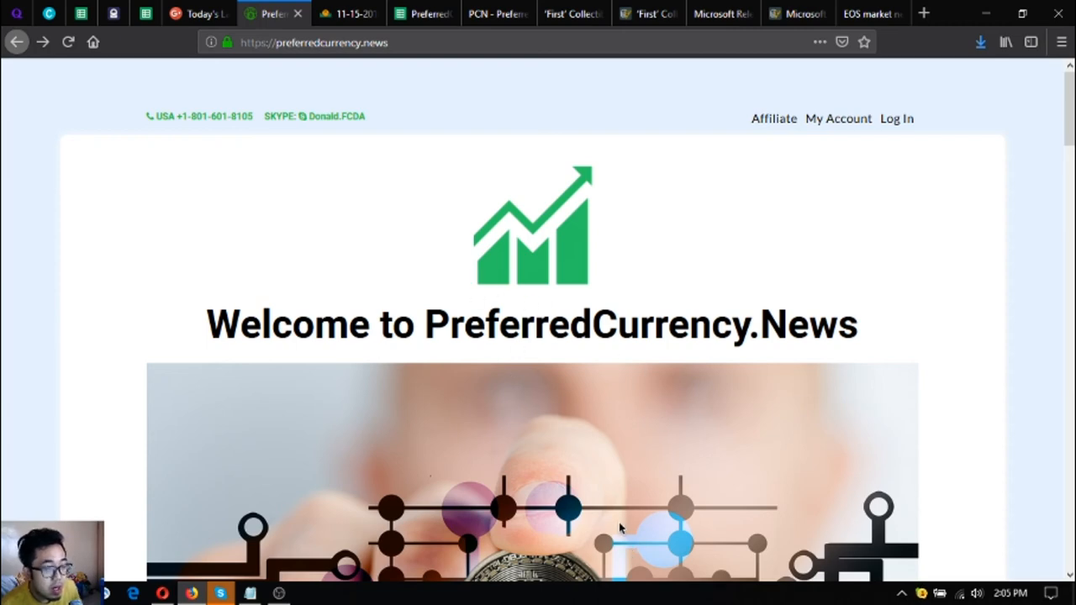
mouse_move(467, 299)
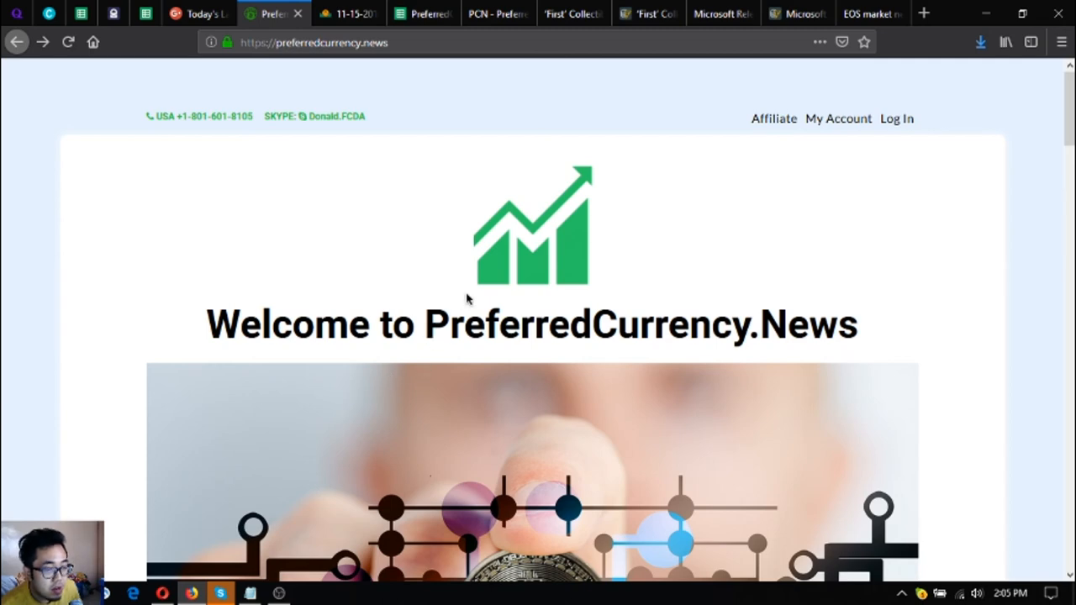
mouse_move(562, 283)
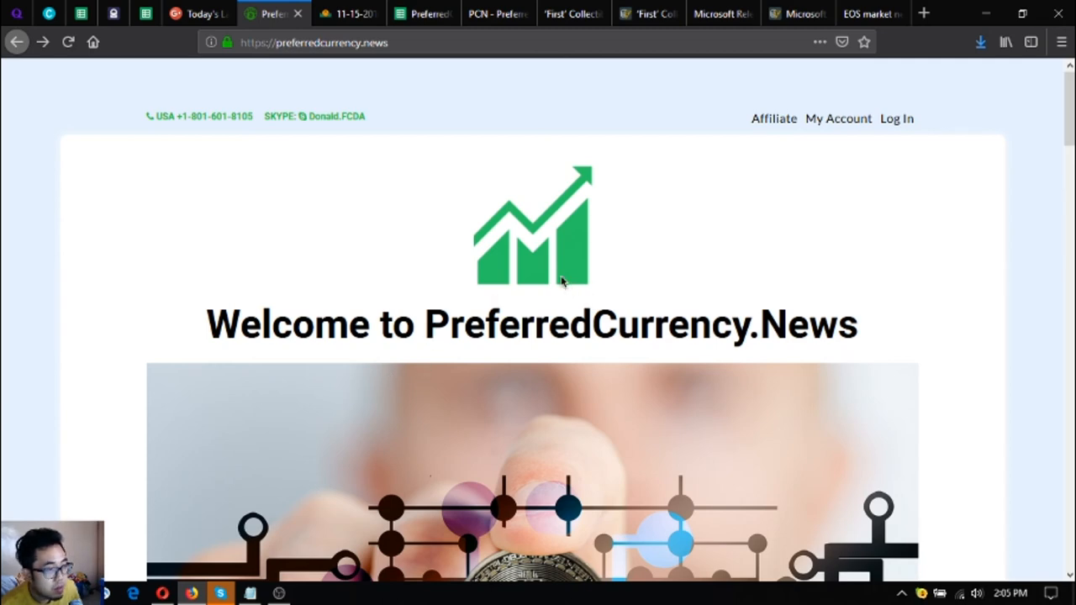
mouse_move(696, 136)
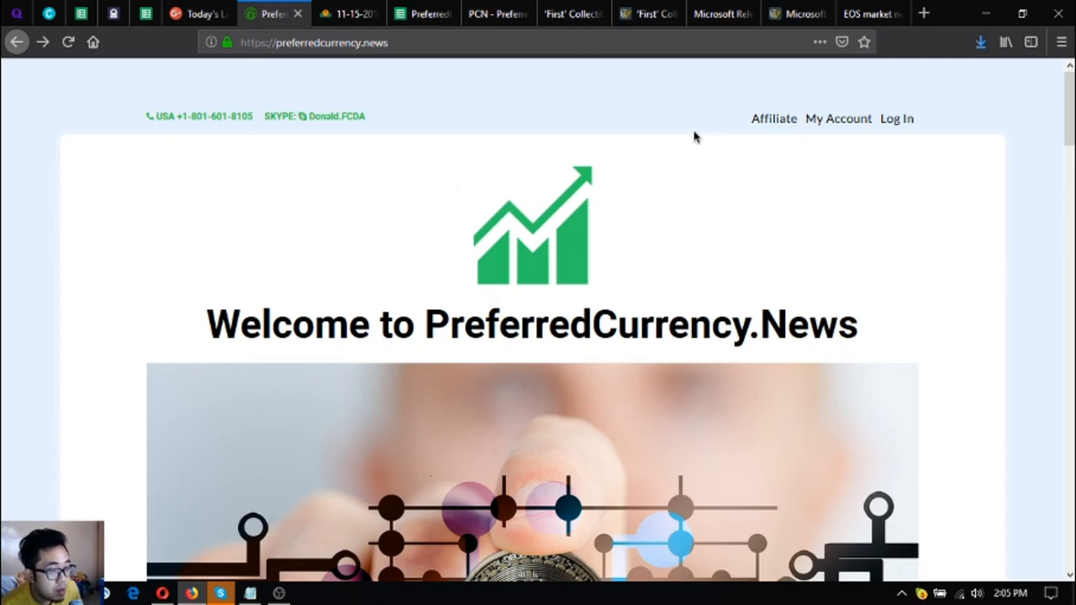
scroll("down", 3)
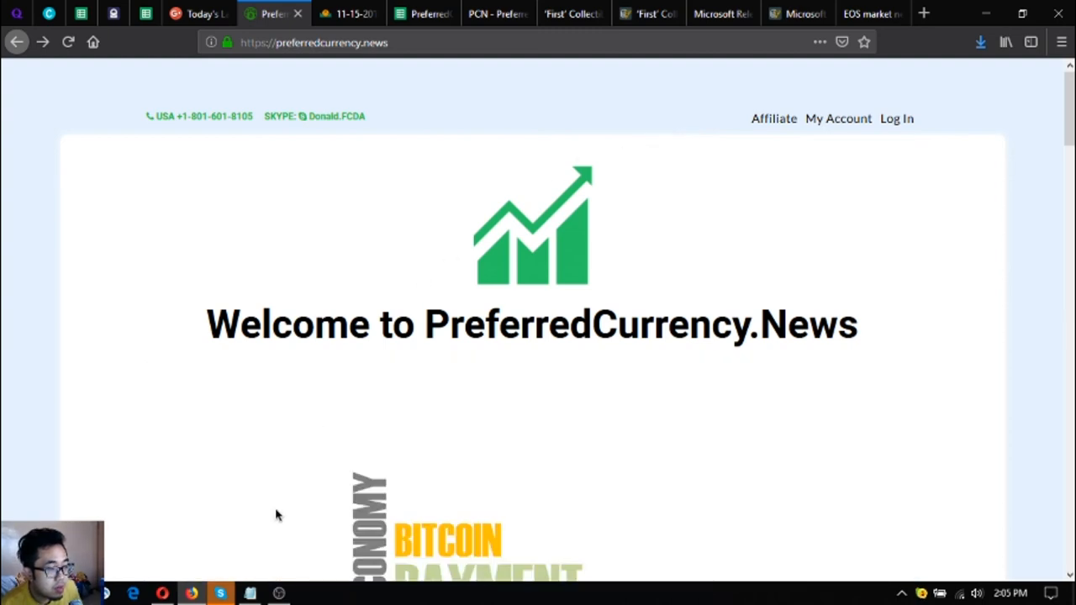